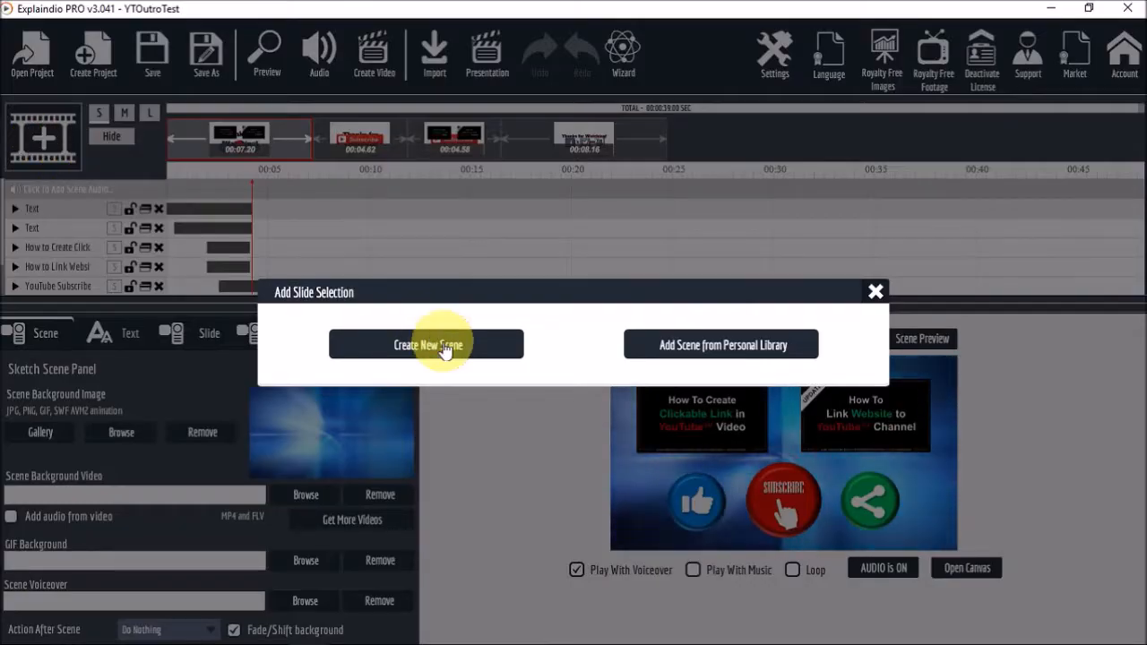
- Start a new scene with a 'Thanks for' text element in Alfa Slab One
left_click(426, 343)
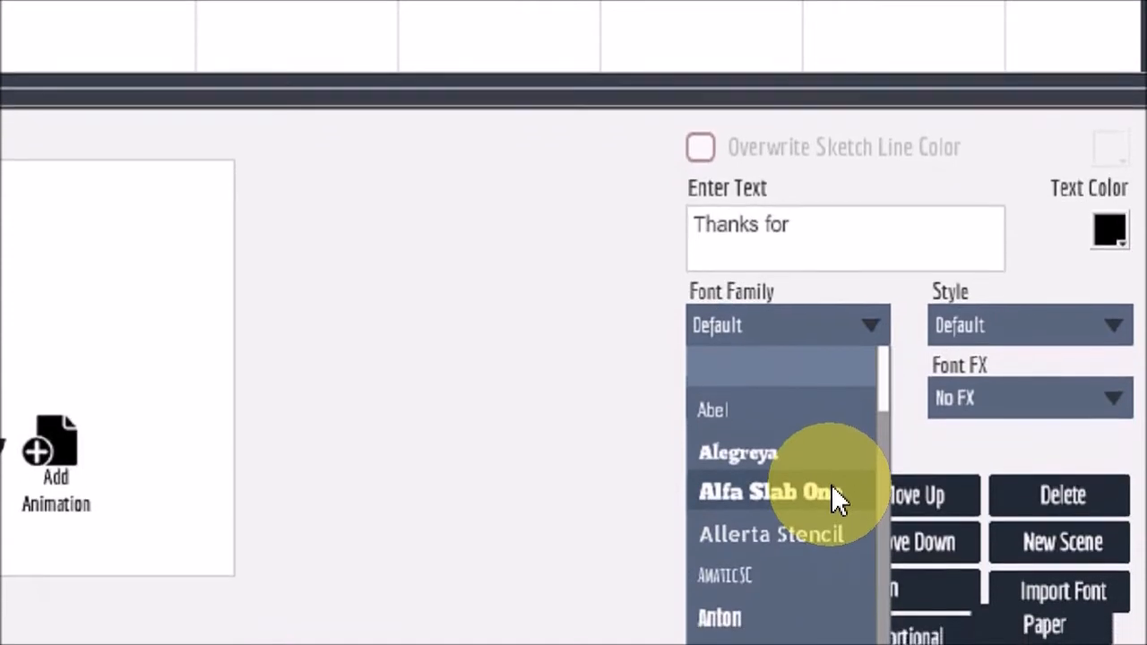
left_click(772, 491)
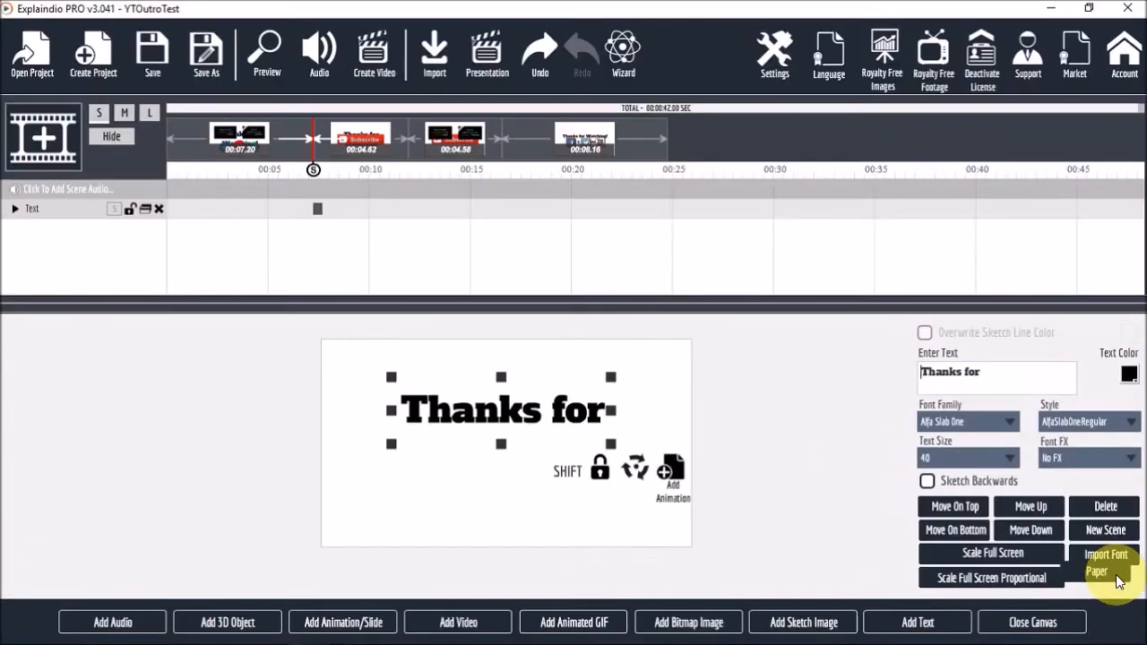
- Apply the EVC3GridNumbered_1920x1080.png paper texture to the canvas background
left_click(1106, 563)
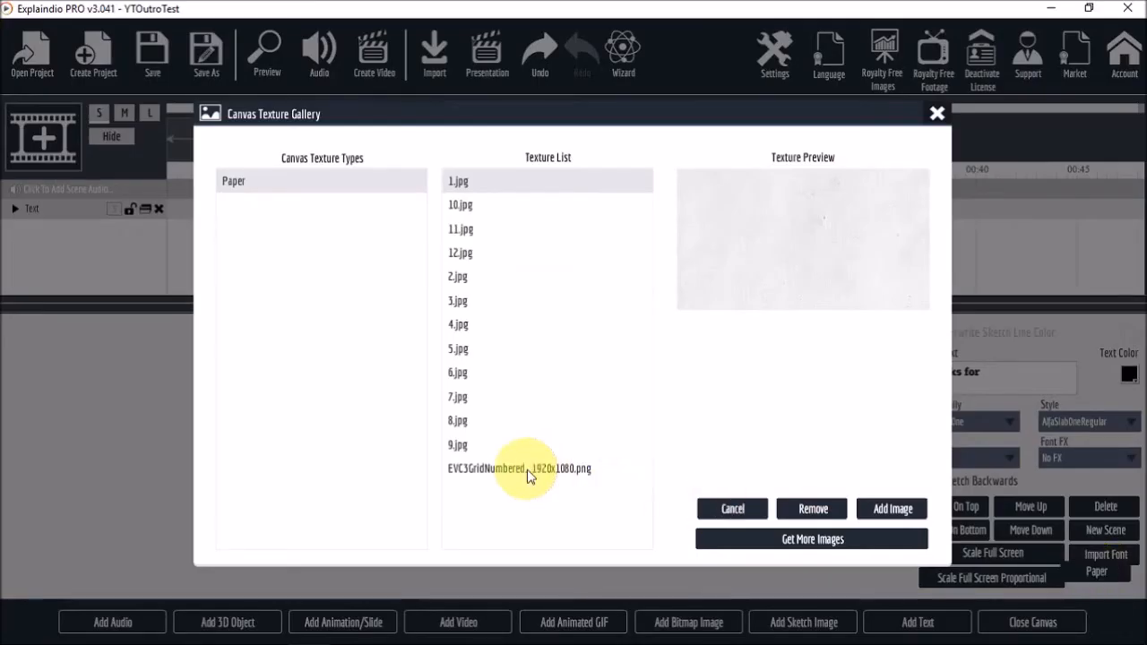
left_click(515, 468)
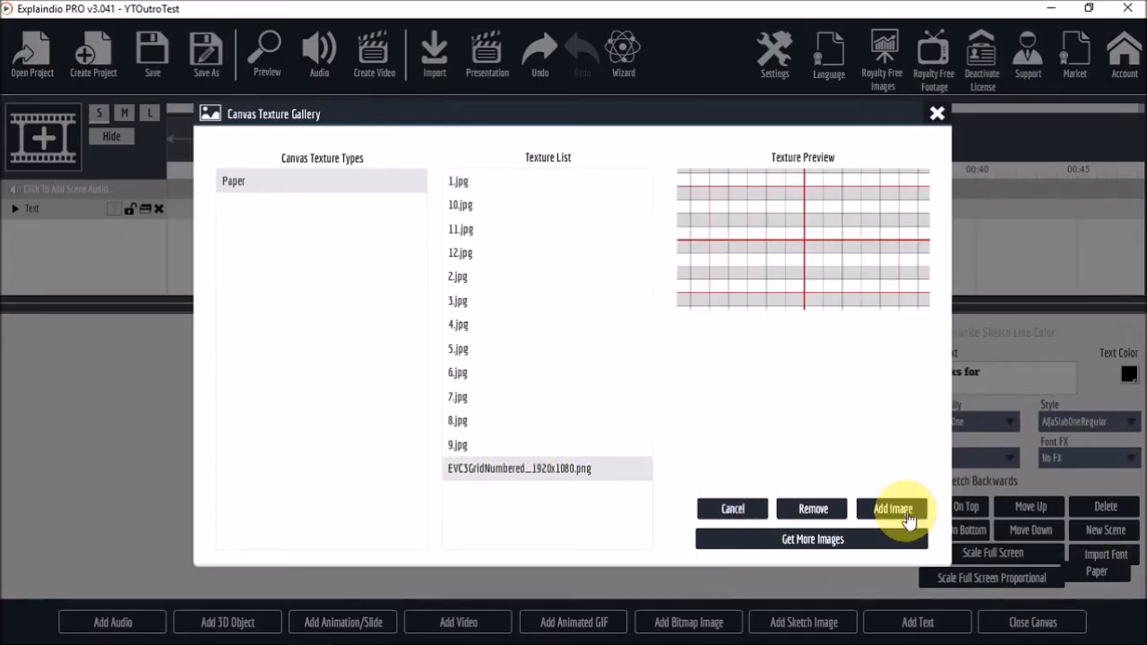
left_click(892, 508)
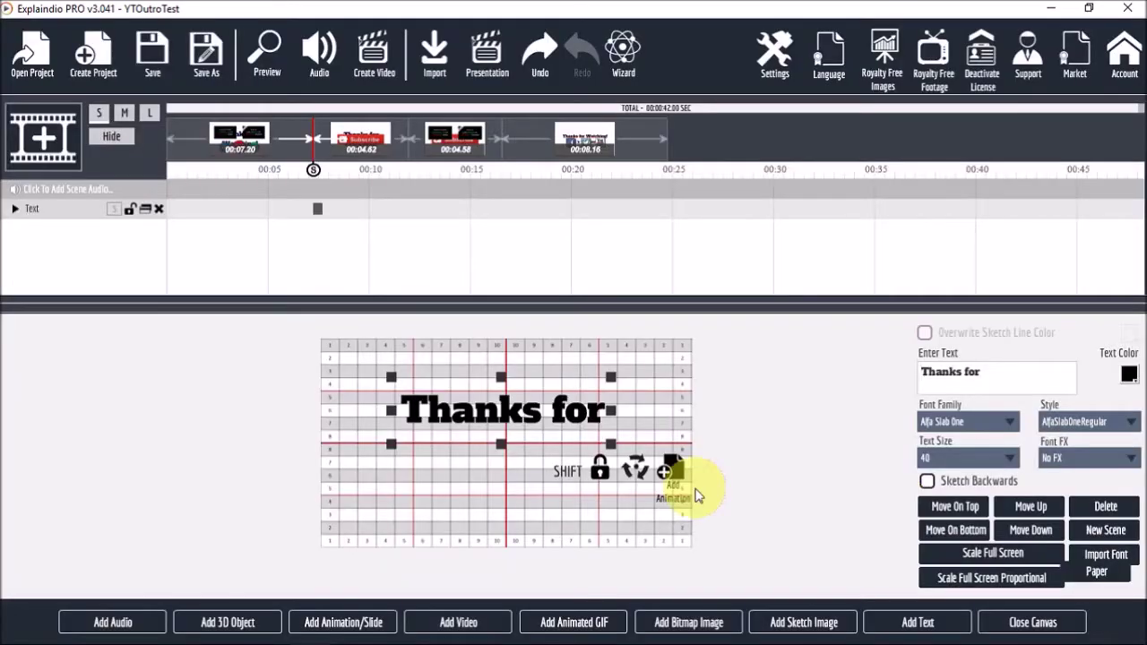
mouse_move(533, 416)
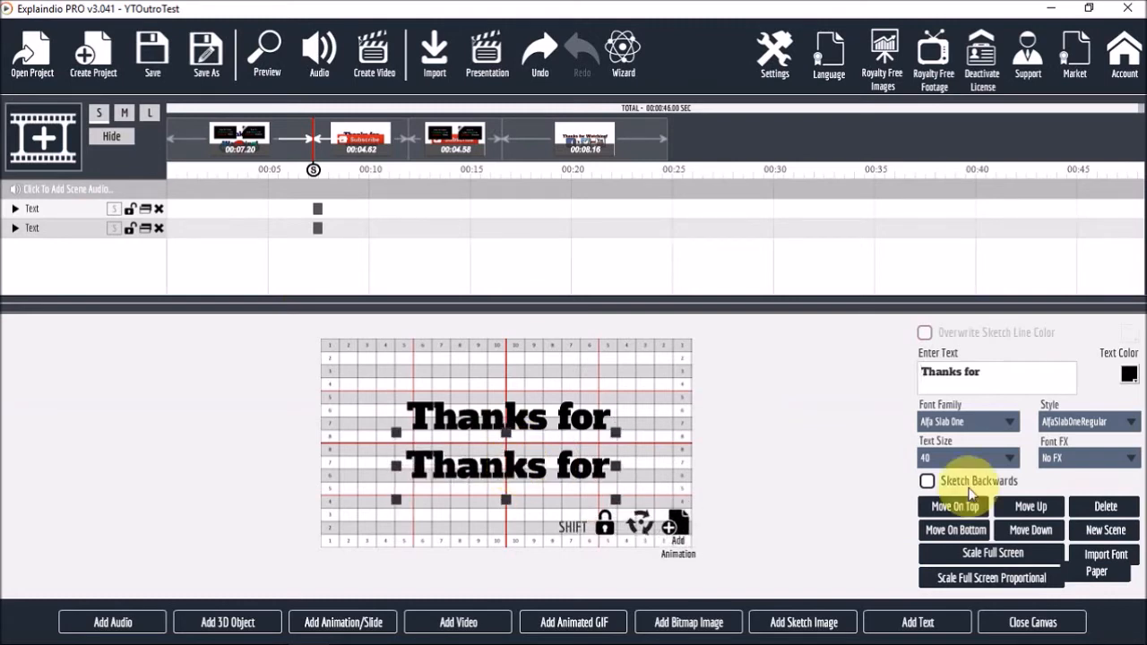
- Change the duplicated text below 'Thanks for' to read 'Watching!'
type("W")
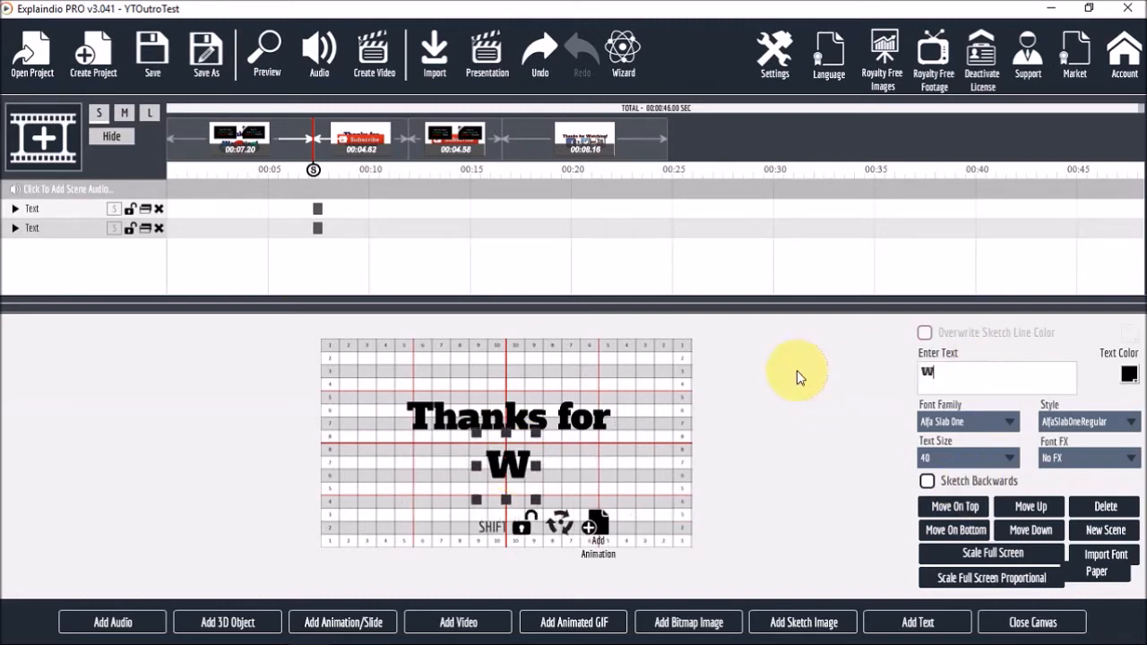
type("atching")
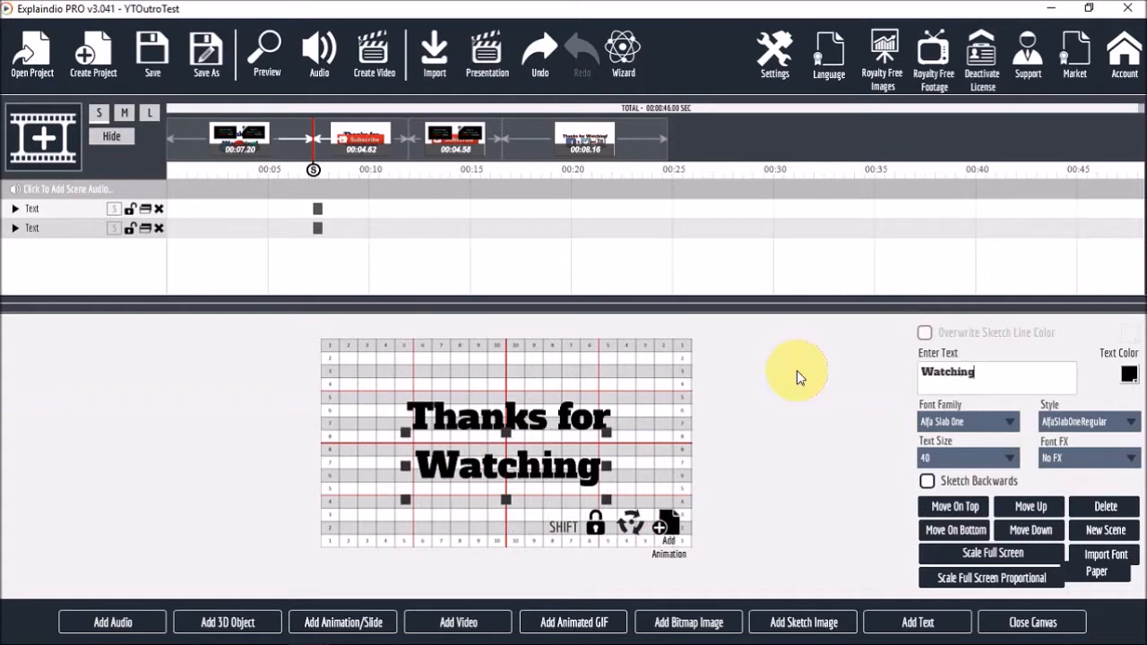
type("!")
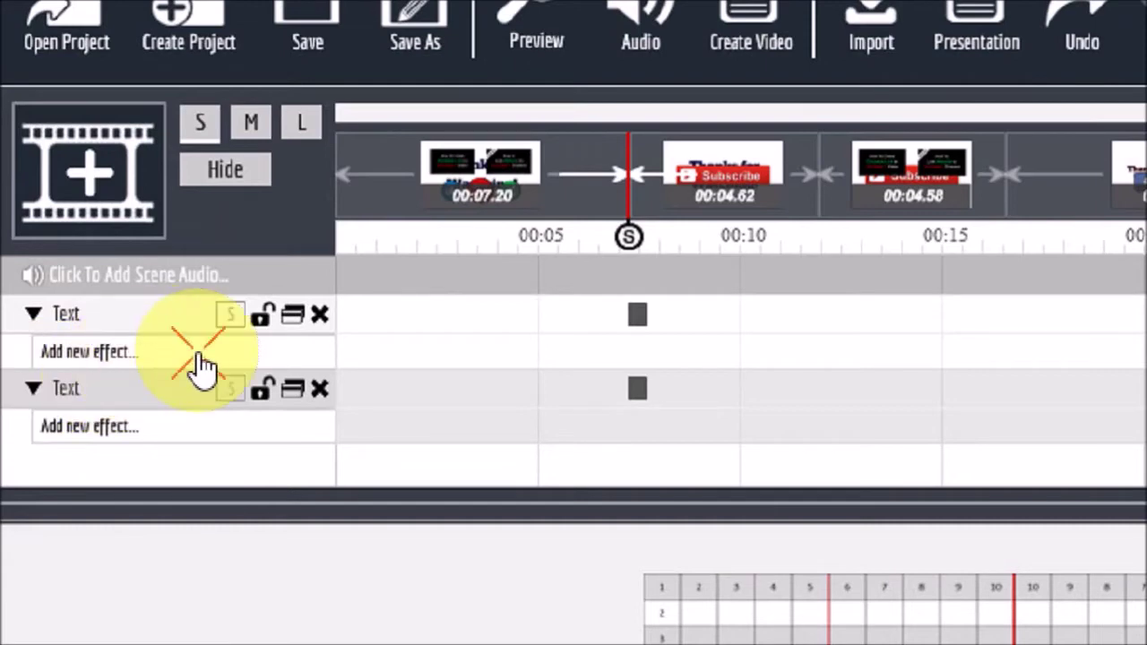
- Give both text lines Zoom In Bounce entrances with Hide Up and Hide Down exits
left_click(89, 351)
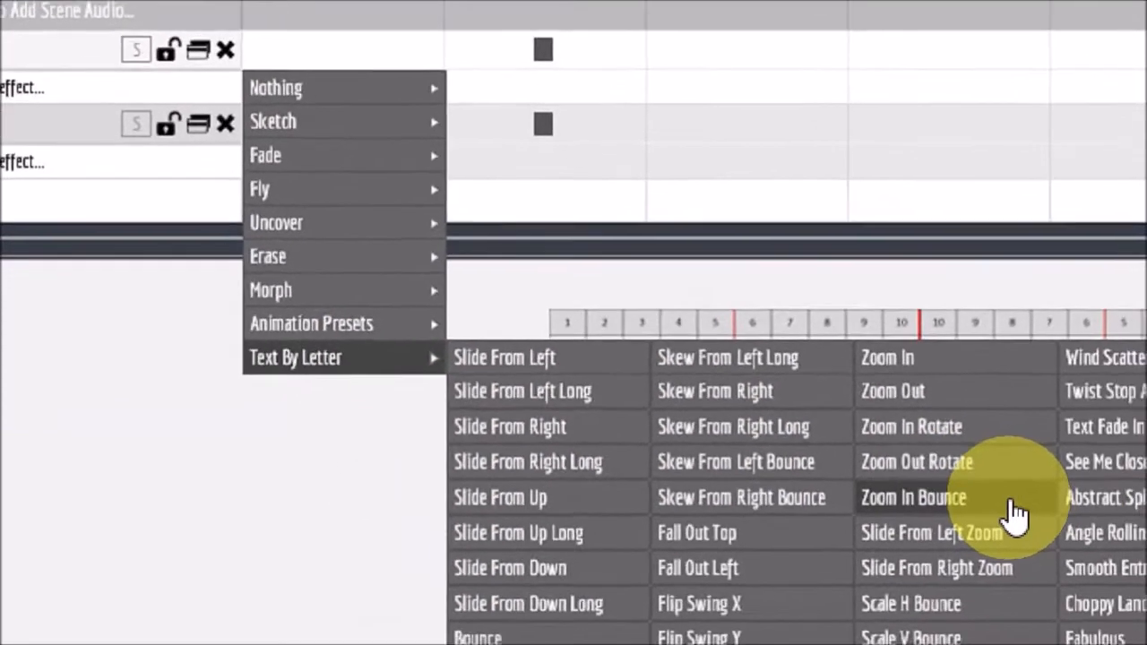
left_click(914, 497)
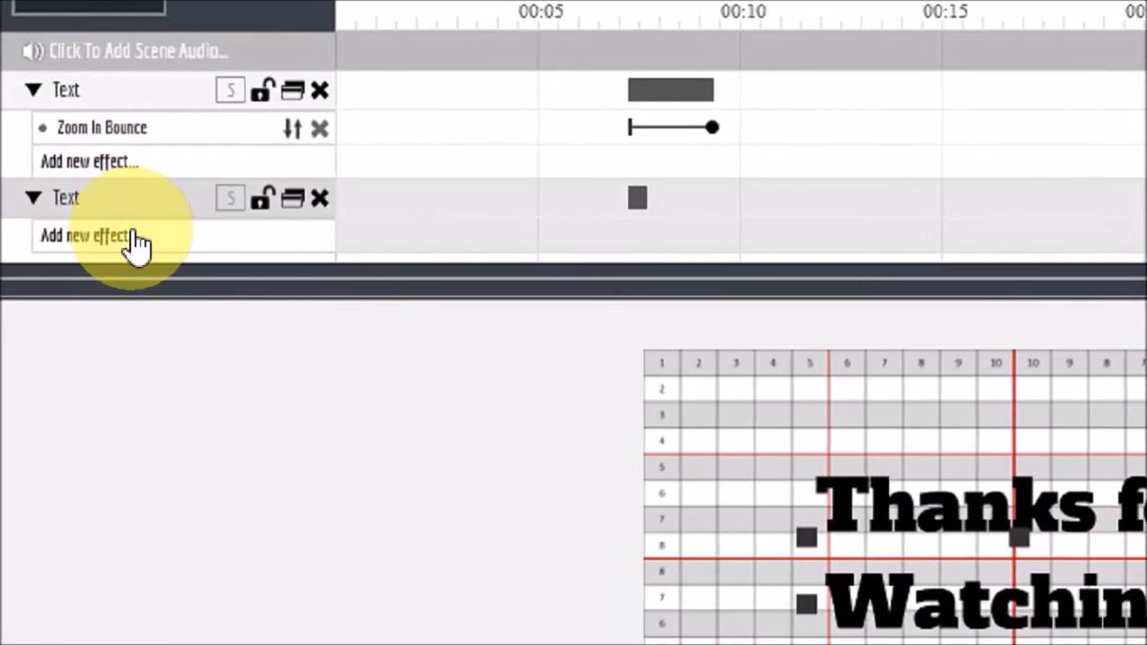
left_click(85, 235)
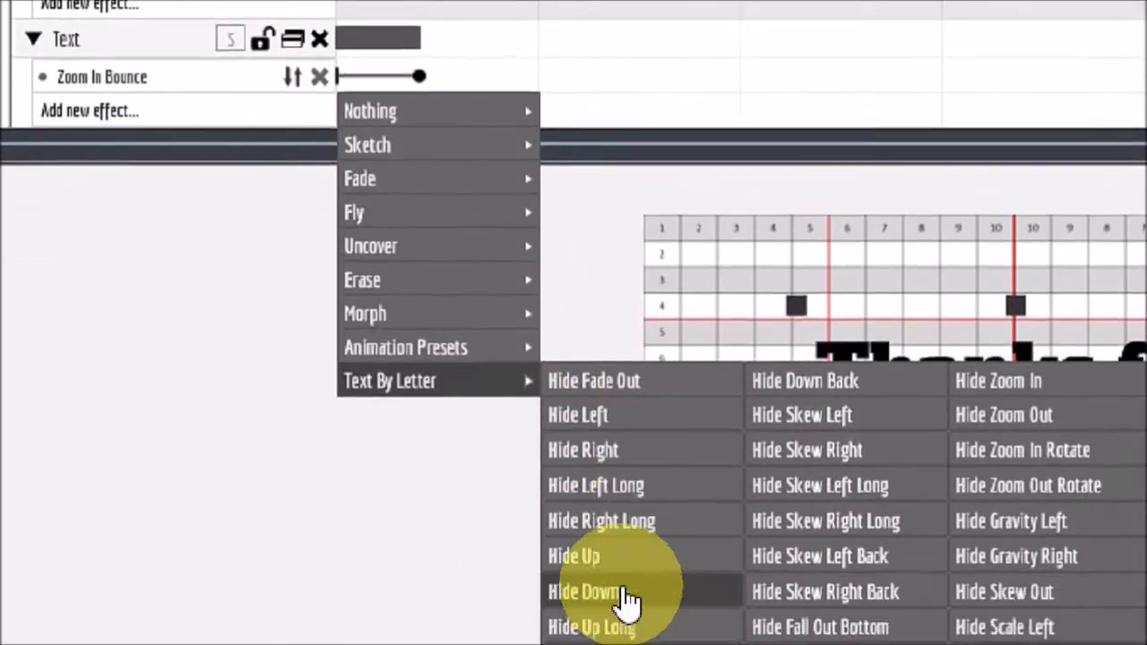
left_click(579, 591)
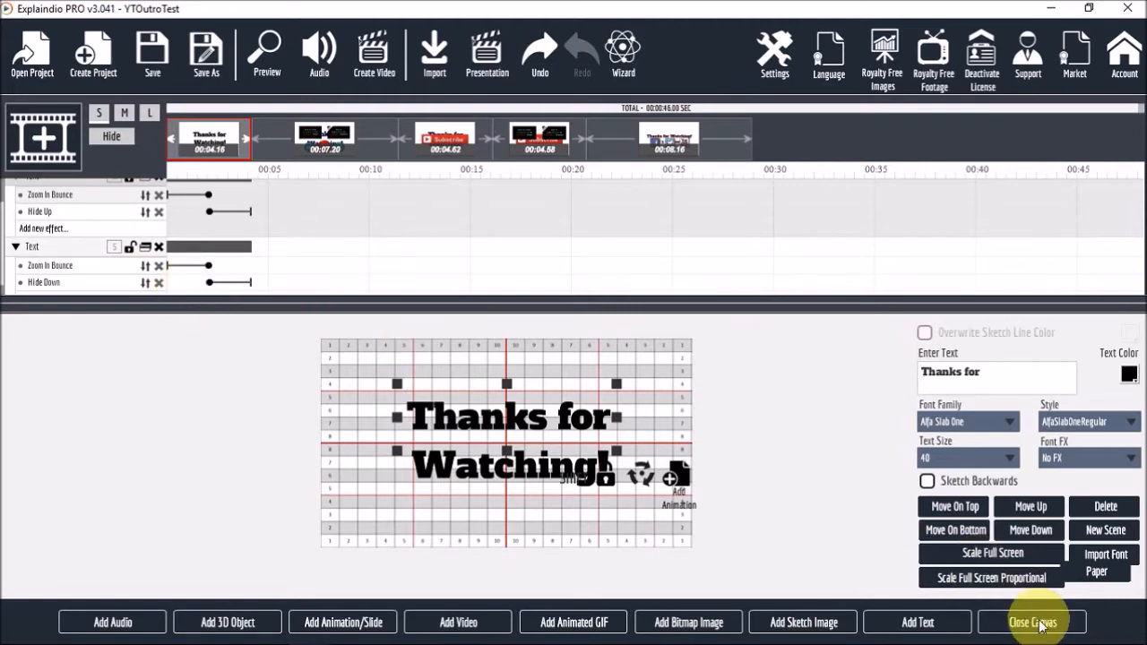
- Close the canvas, play the scene preview, and dismiss the Preview window
left_click(1049, 623)
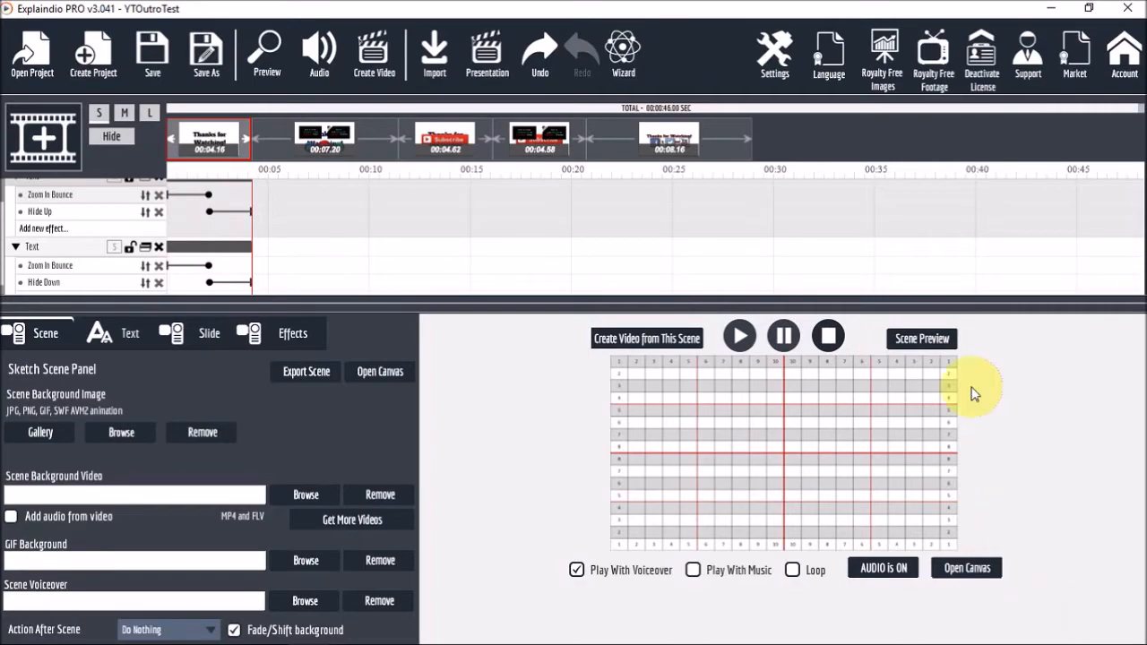
left_click(921, 338)
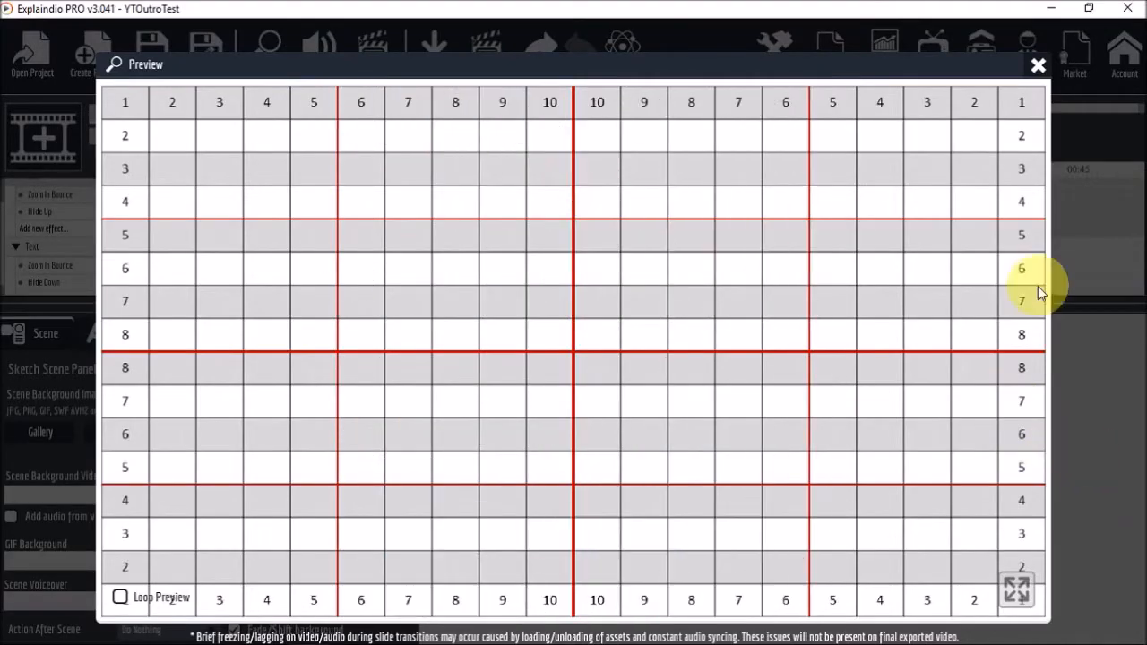
left_click(1037, 66)
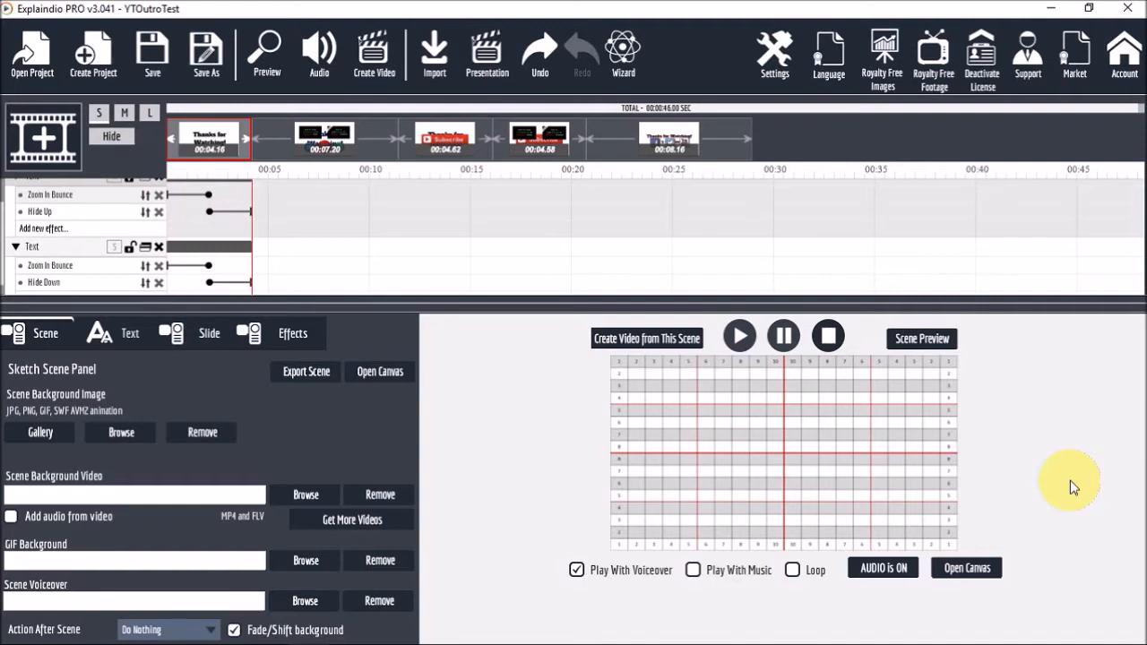
mouse_move(1057, 497)
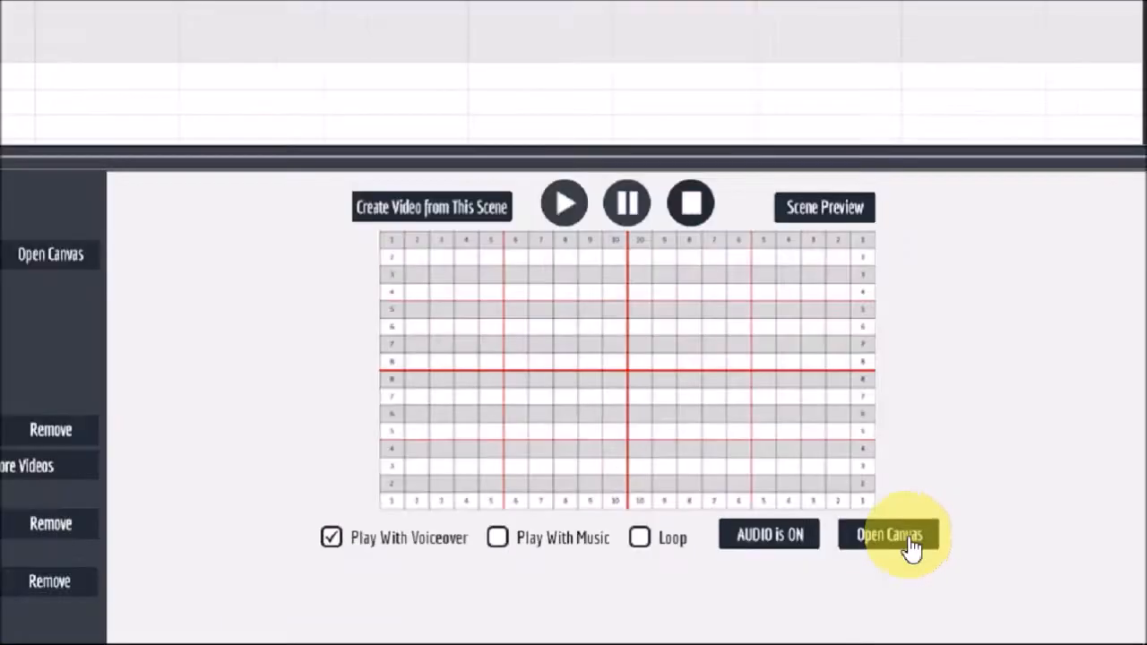
- Reopen the canvas and import the 'How To Create Clickable Link in YouTube Video' thumbnail with Don't Sketch
left_click(887, 534)
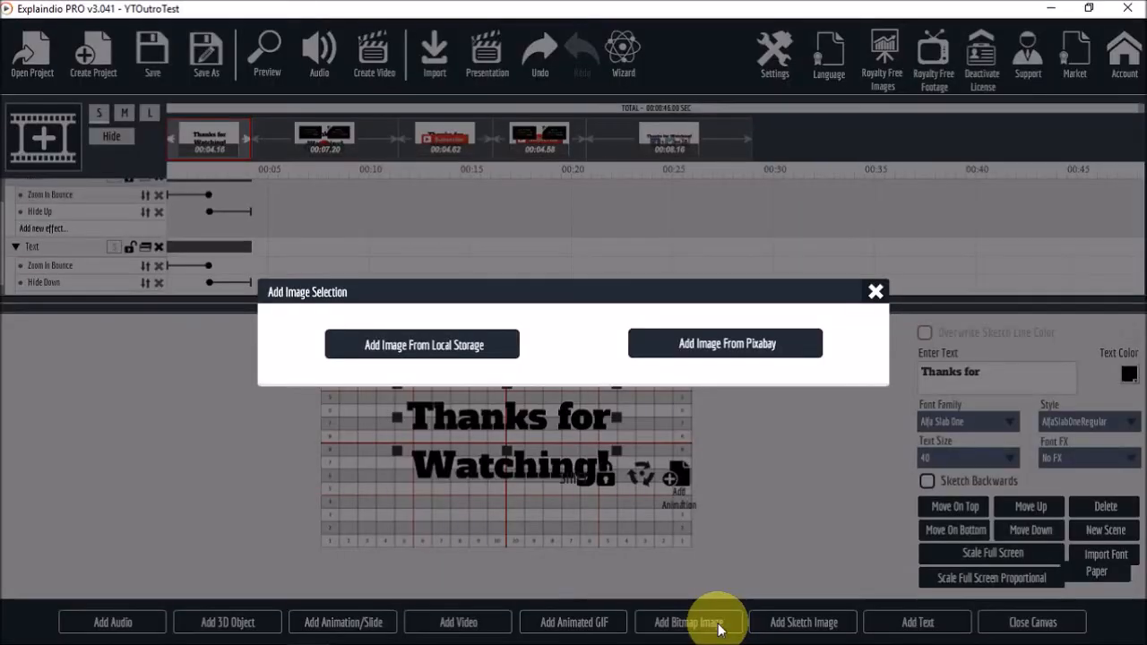
mouse_move(740, 621)
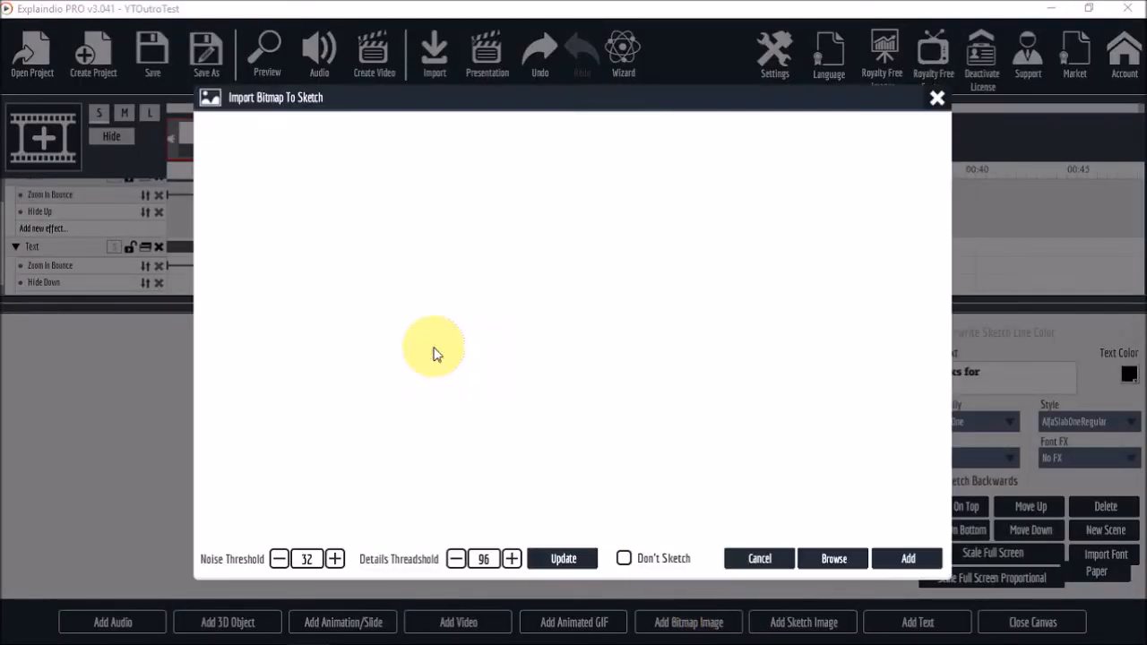
left_click(832, 559)
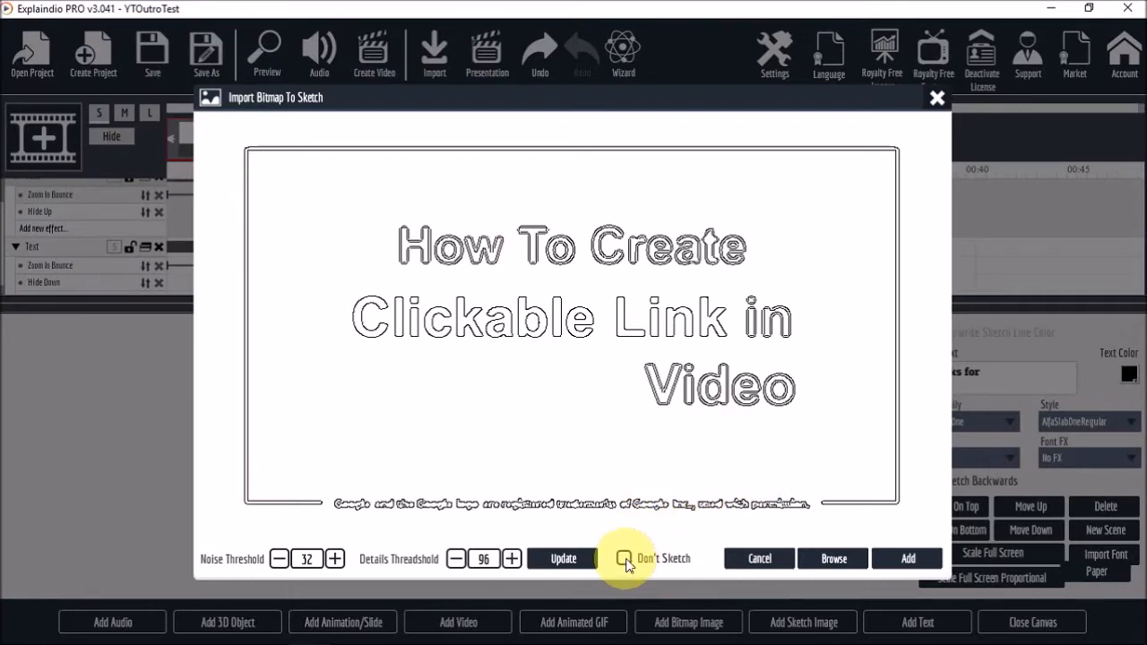
left_click(625, 558)
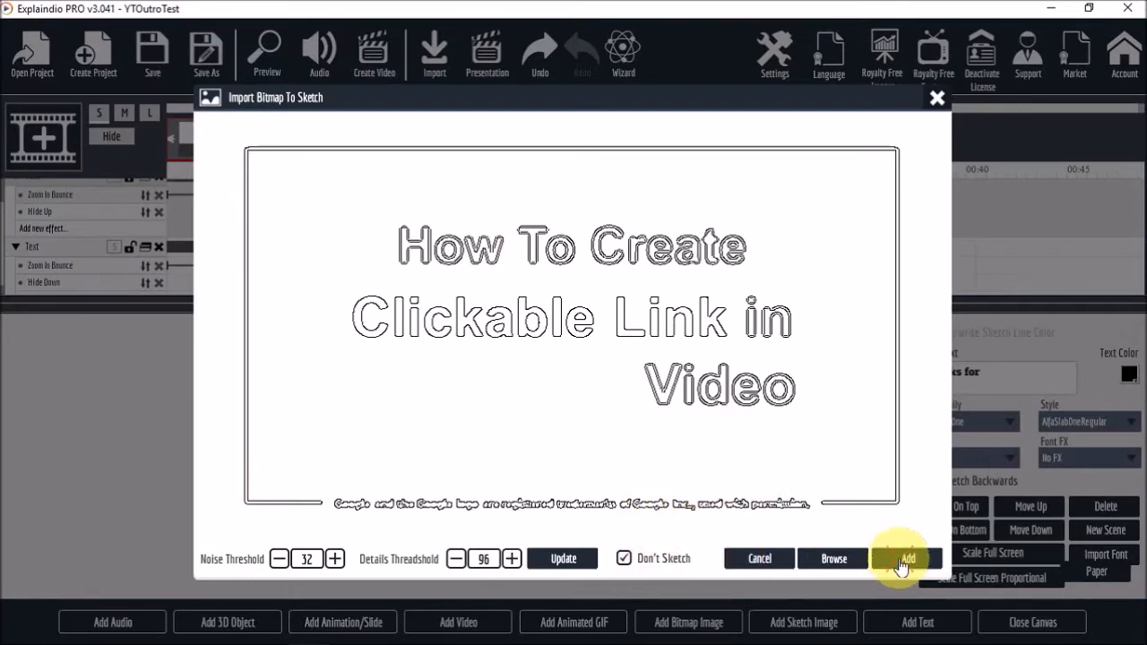
left_click(908, 557)
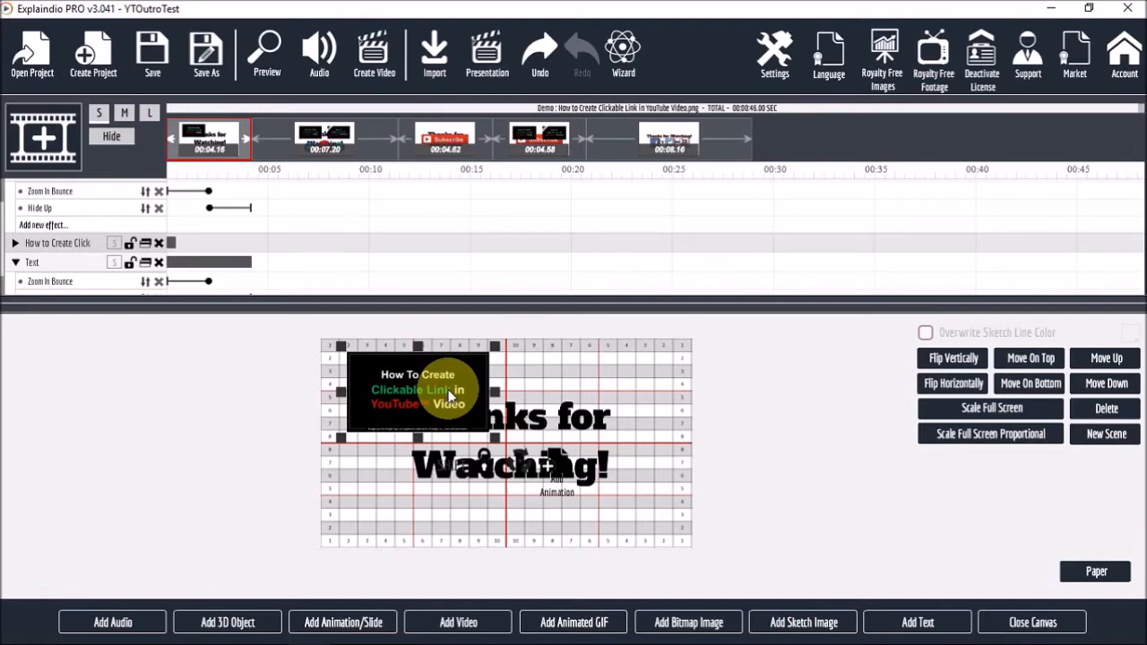
- Add the 'How to Link Website to YouTube Channel' thumbnail beside the first and expand the Watching! layer
left_click(803, 622)
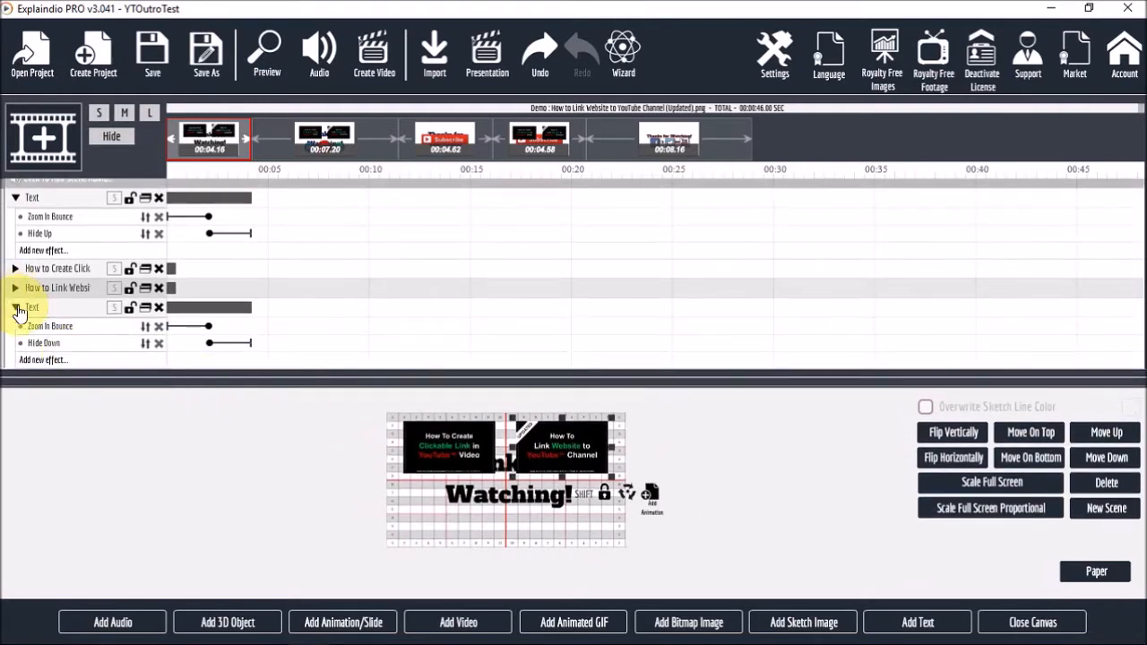
left_click(16, 307)
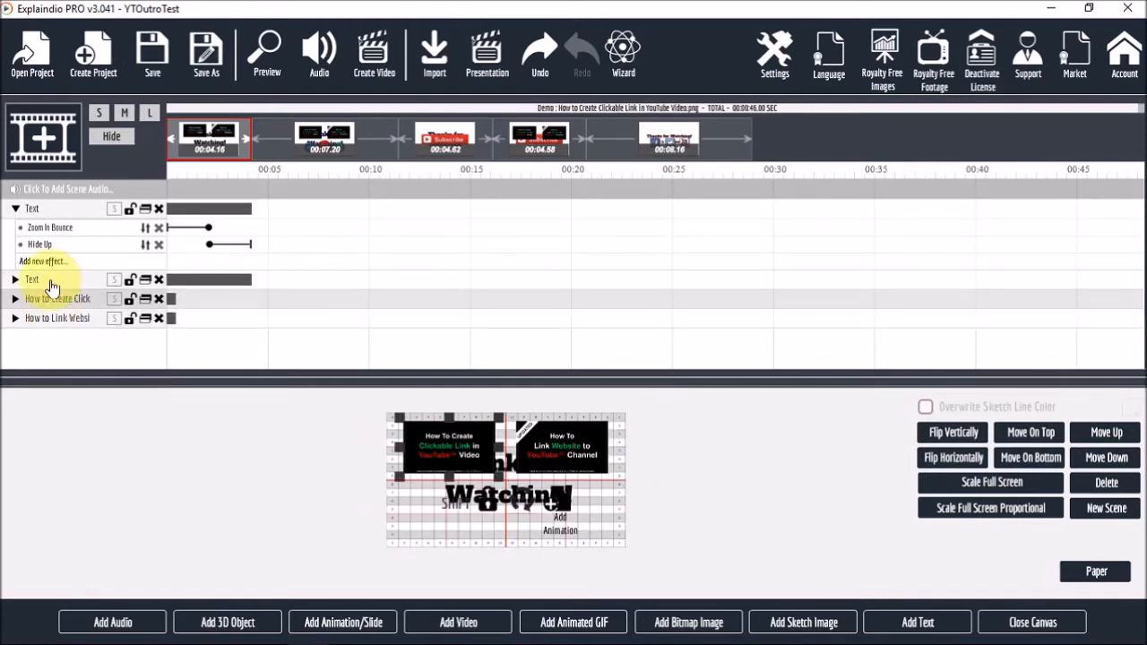
- Add a Zoom In entrance effect to the 'How to Create Clickable Link' thumbnail layer
left_click(43, 266)
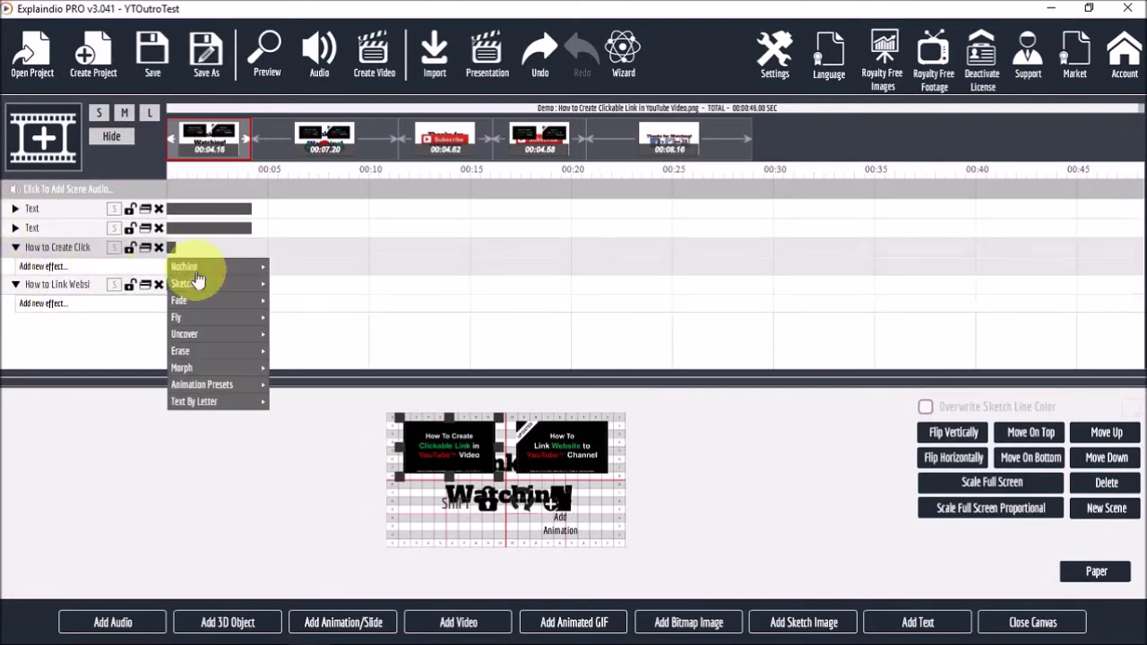
left_click(183, 266)
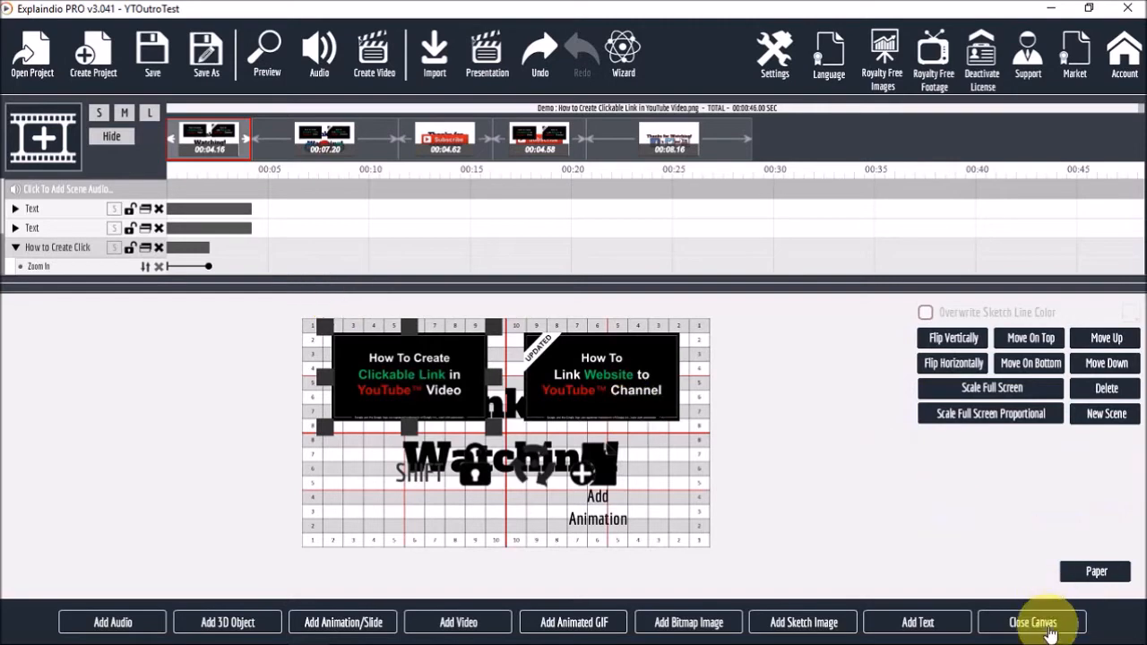
- Close the canvas, watch the thumbnails zoom in, and close the preview window
left_click(1042, 622)
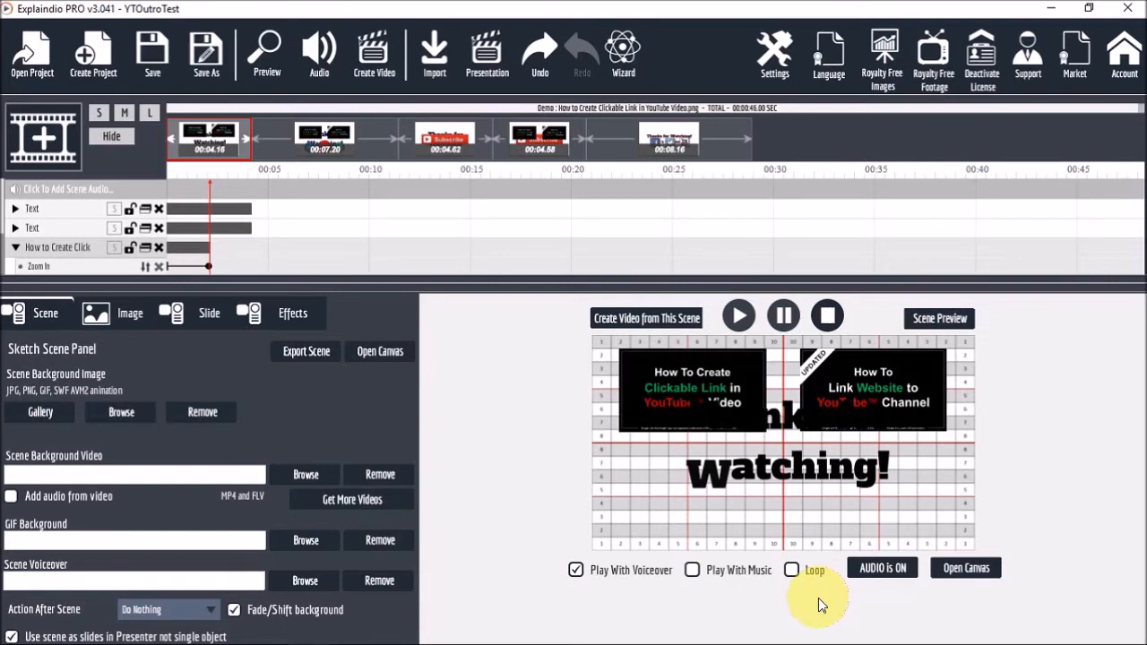
mouse_move(597, 448)
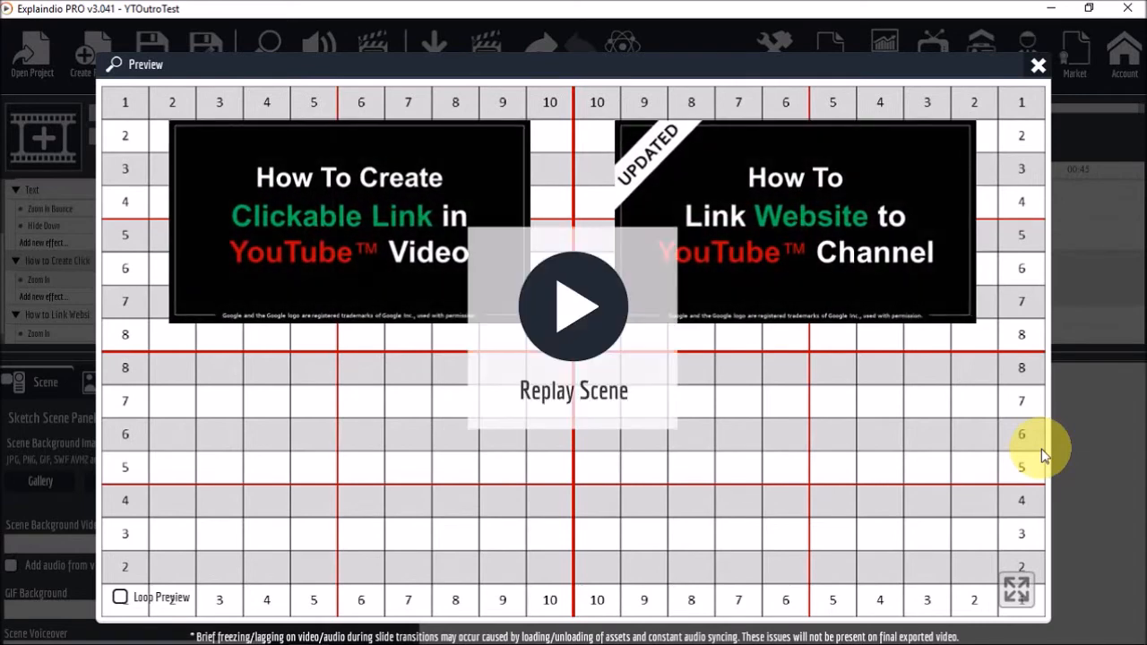
mouse_move(1013, 309)
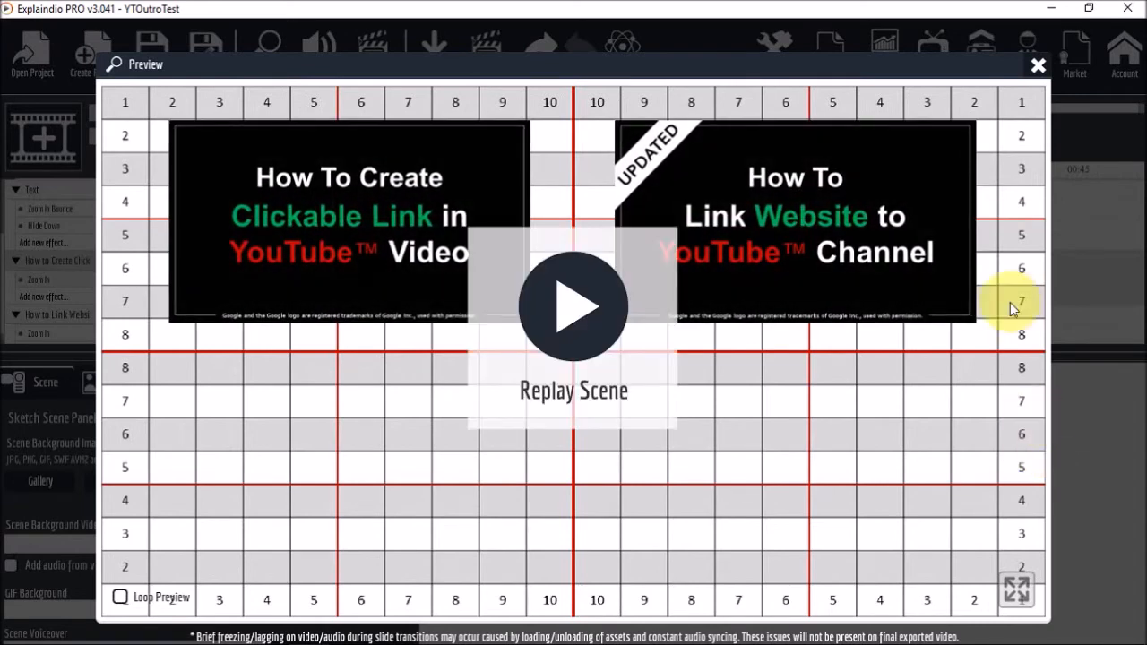
left_click(1037, 67)
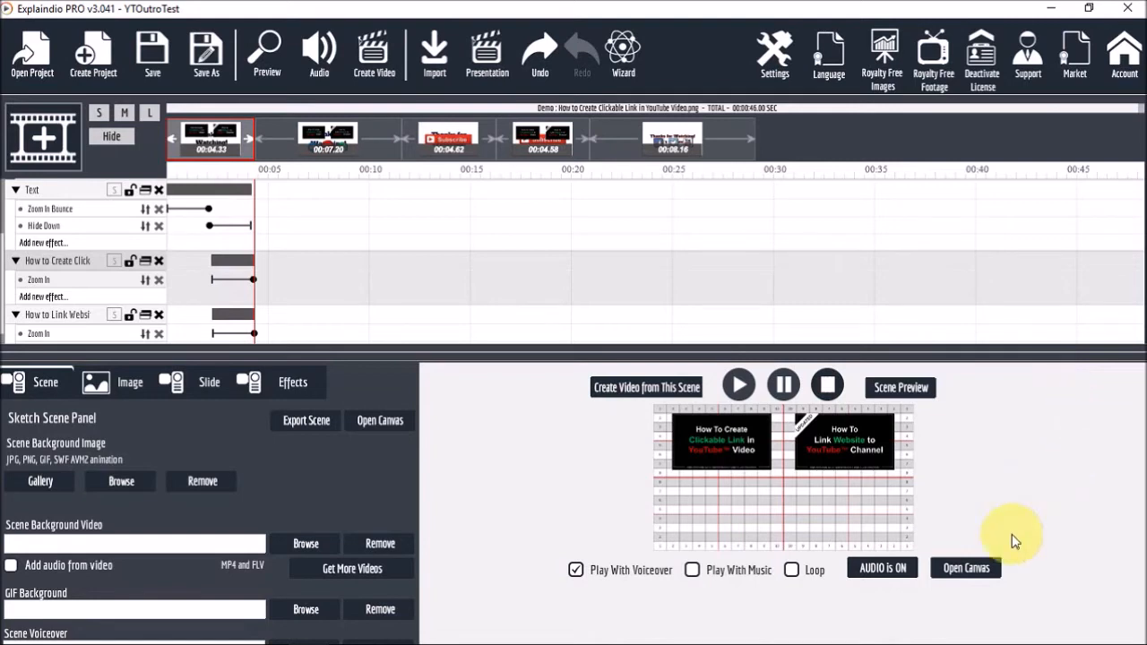
- Reopen the canvas, import the red Subscribe button image, and drag it below the thumbnails
left_click(965, 567)
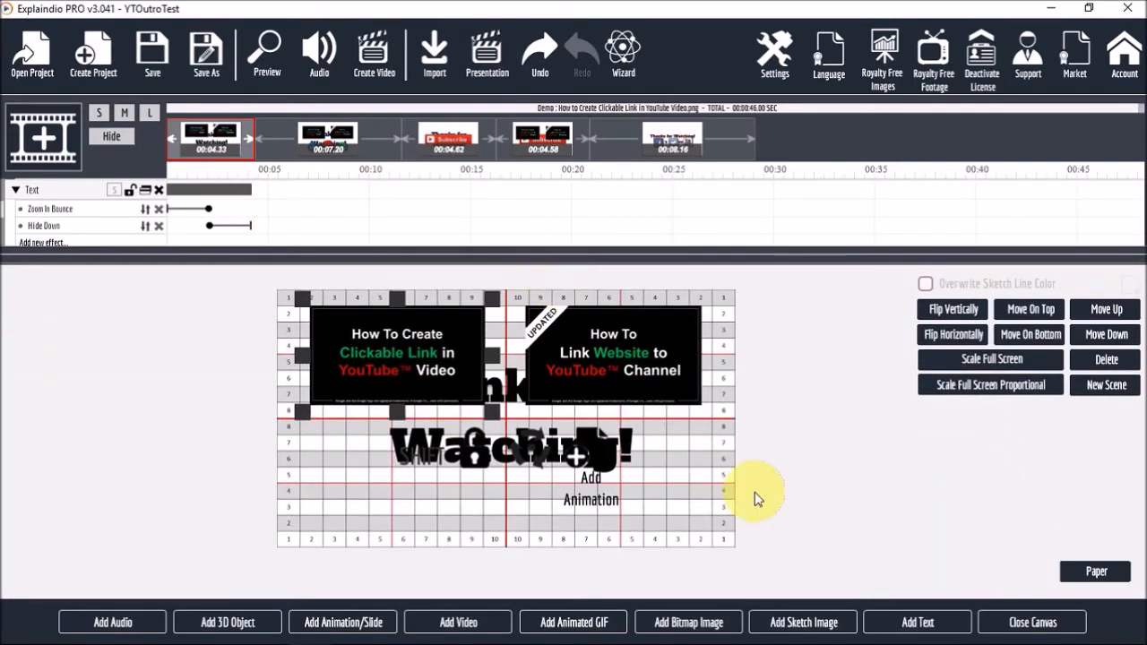
mouse_move(688, 622)
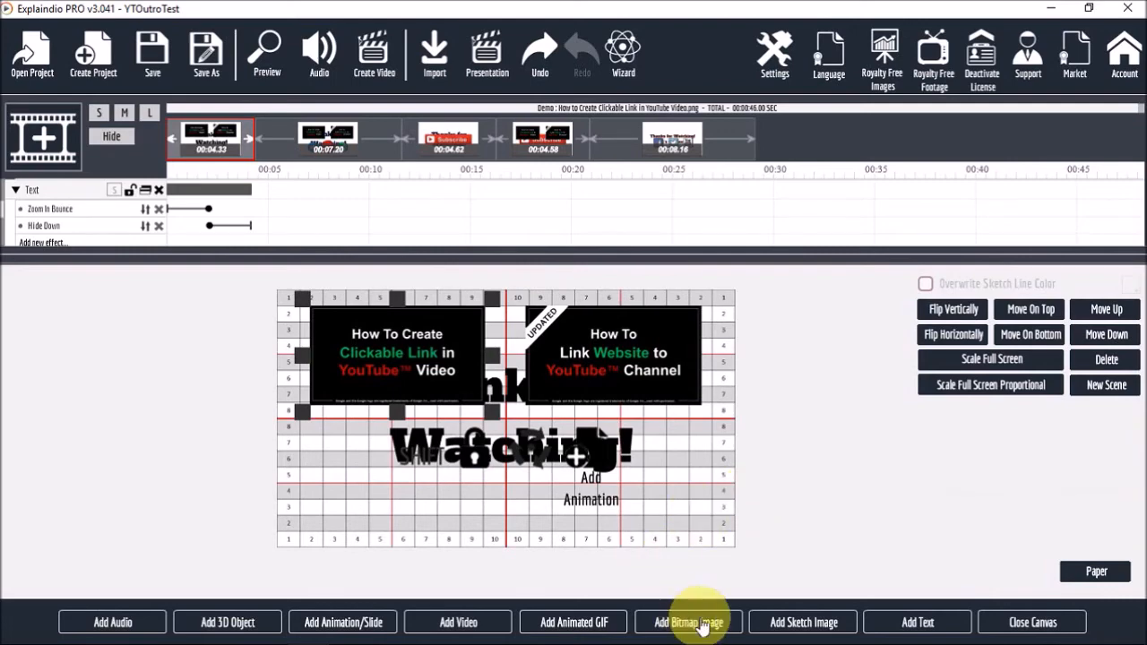
left_click(688, 622)
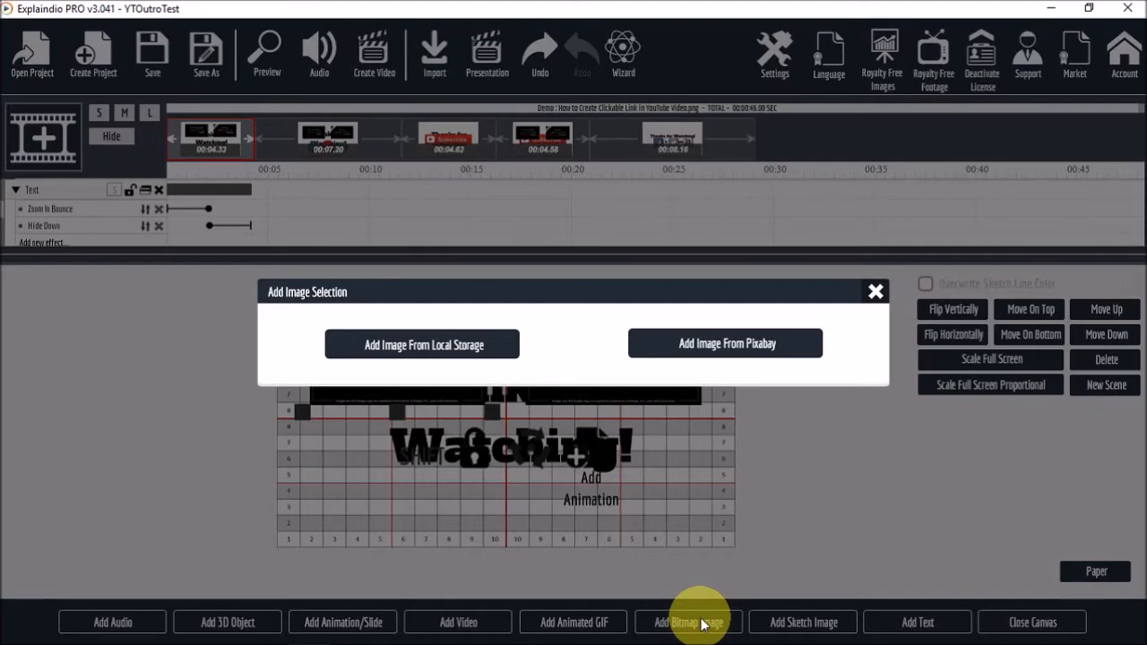
left_click(422, 344)
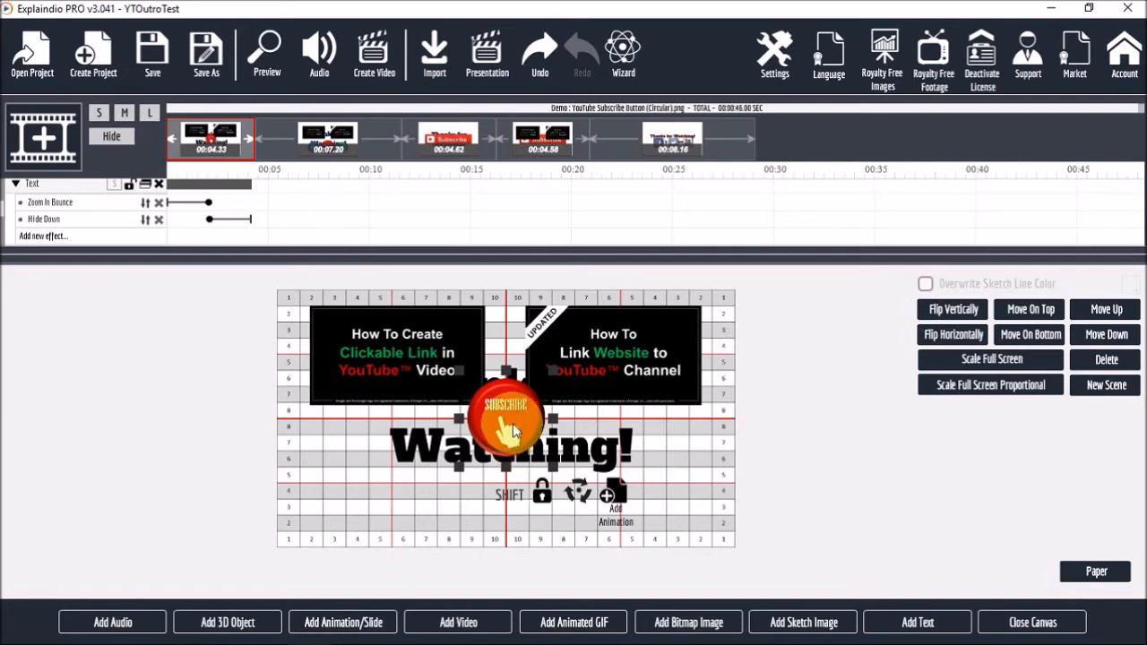
left_click_drag(506, 417, 507, 475)
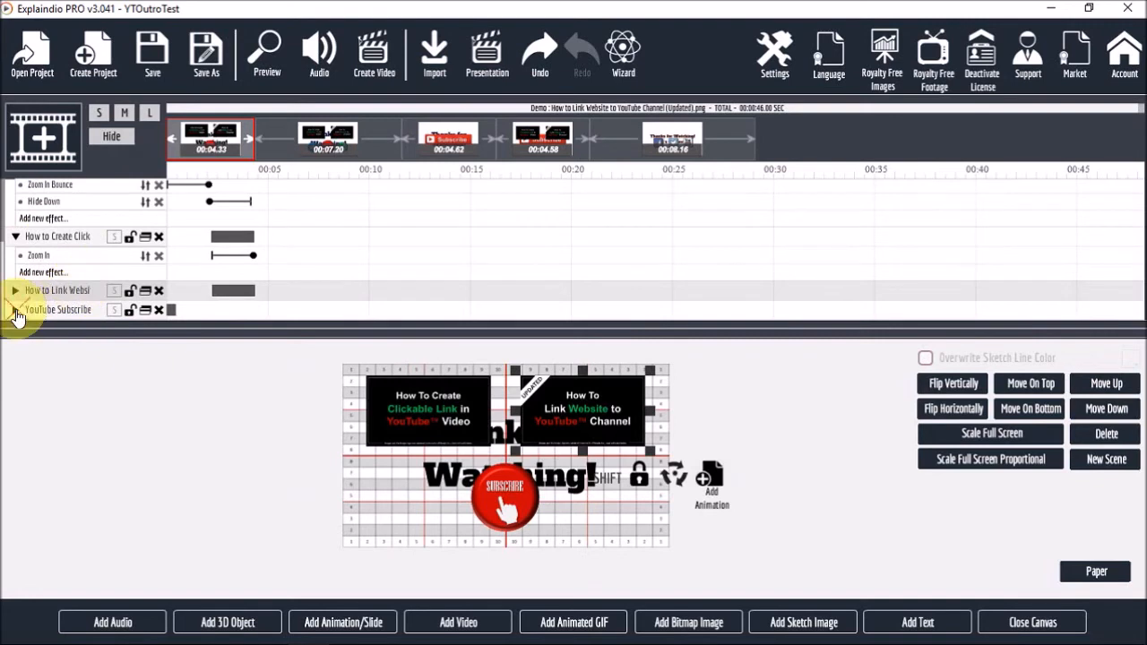
left_click(42, 311)
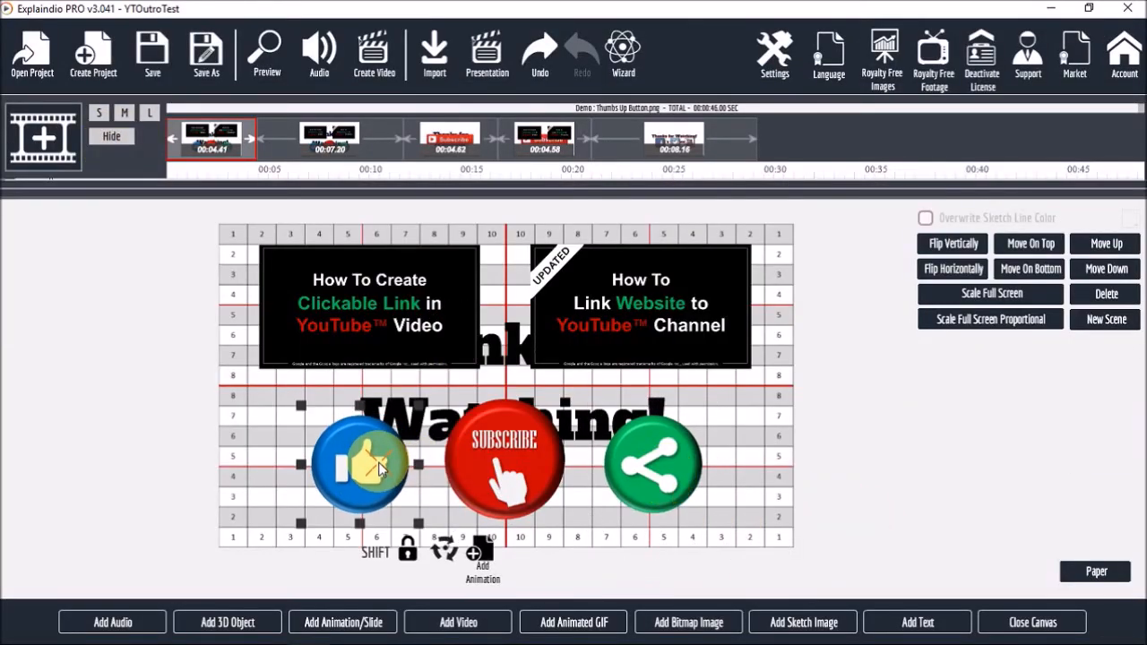
- Select the thumbs-up button and give it a Zoom In entrance effect
left_click(651, 475)
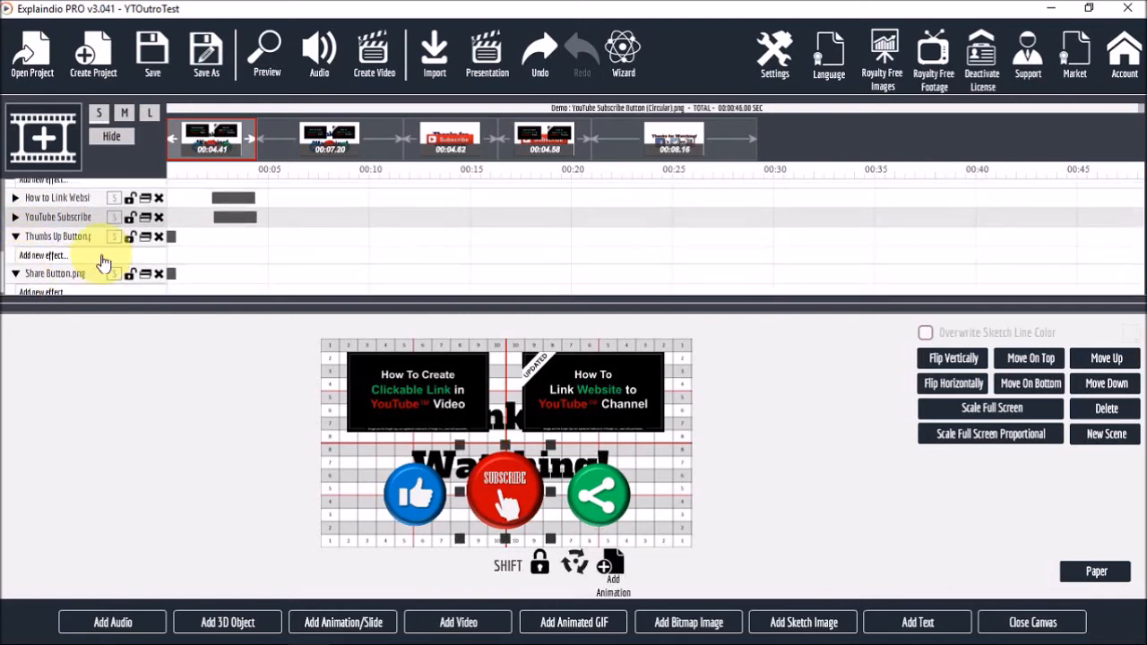
left_click(43, 255)
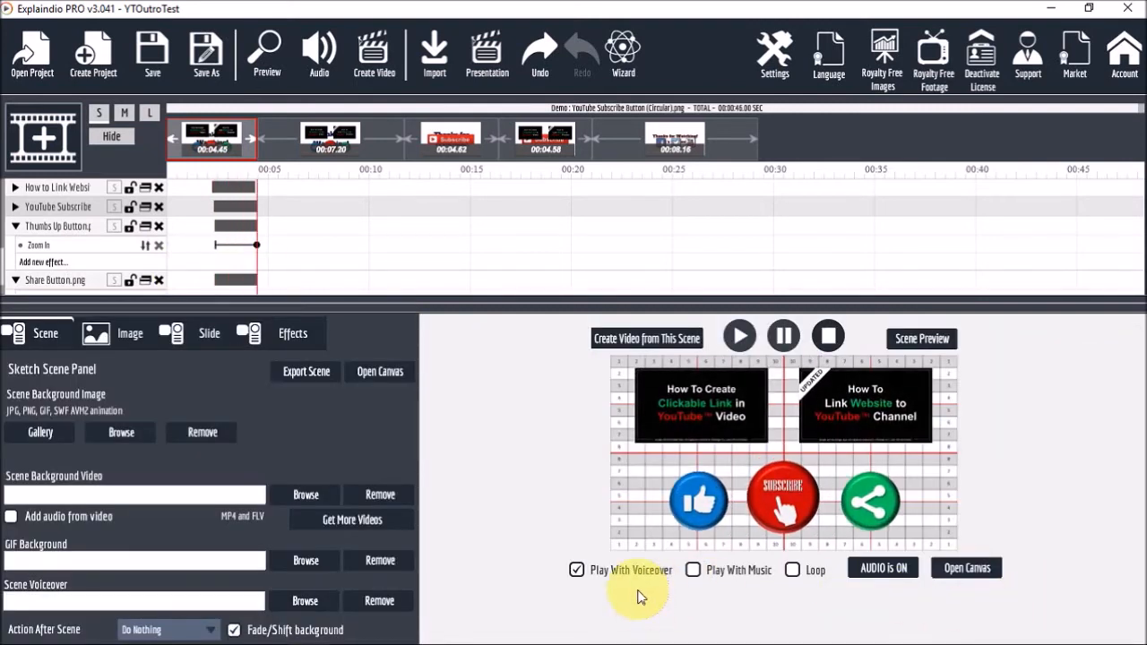
mouse_move(977, 367)
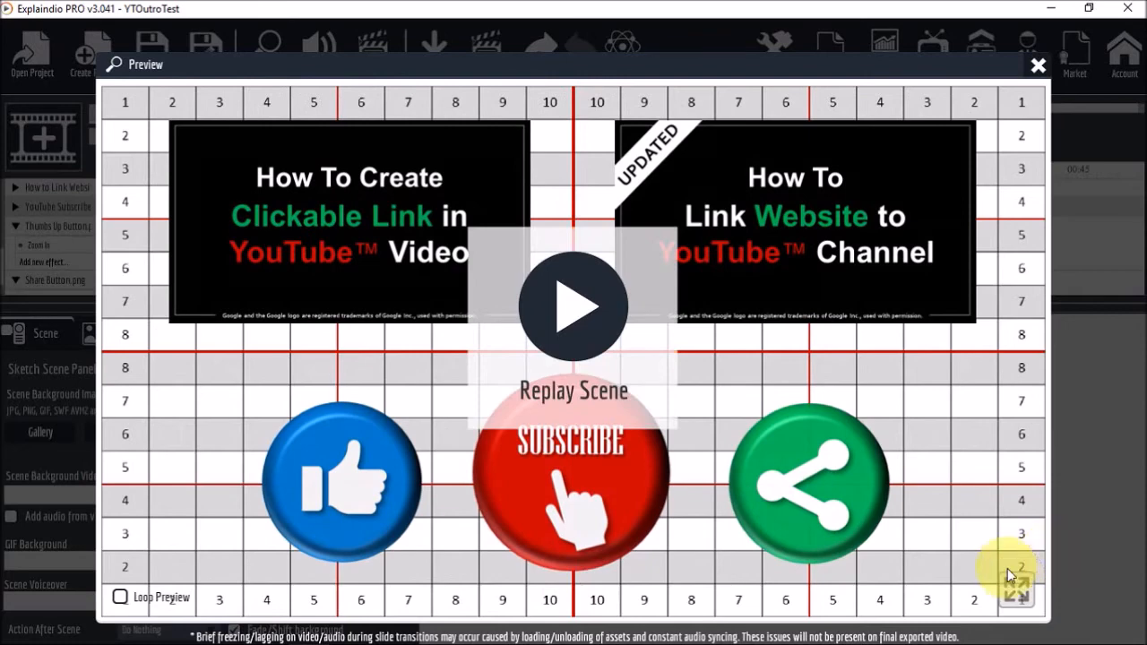
- Close the scene preview of the three buttons and open the canvas paper textures
left_click(1038, 68)
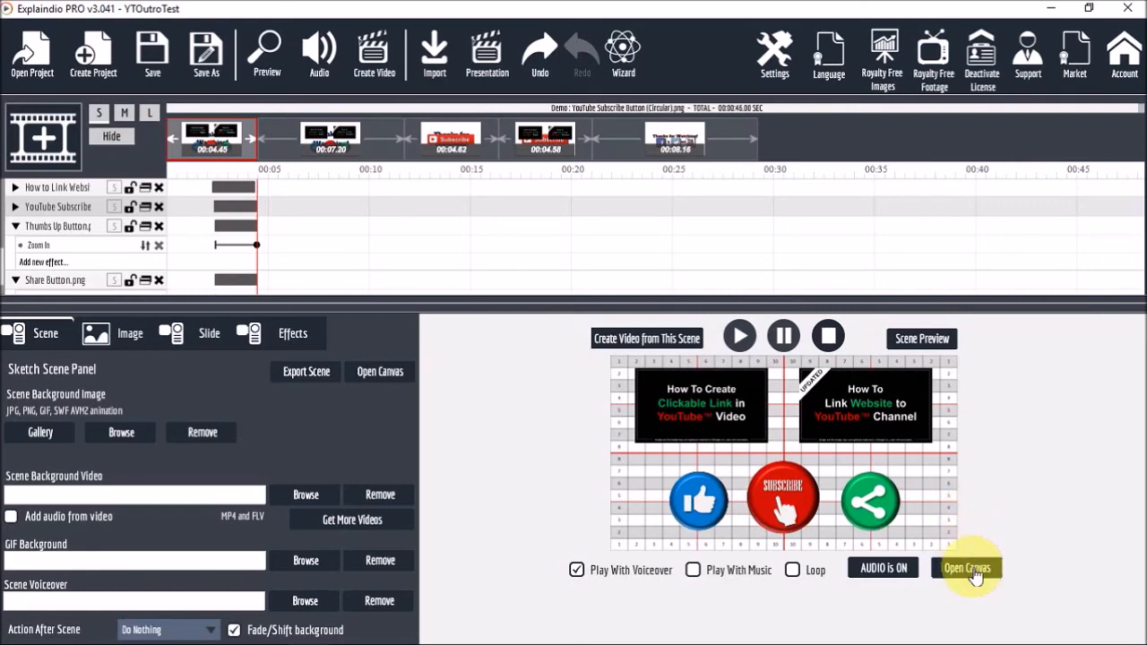
left_click(965, 567)
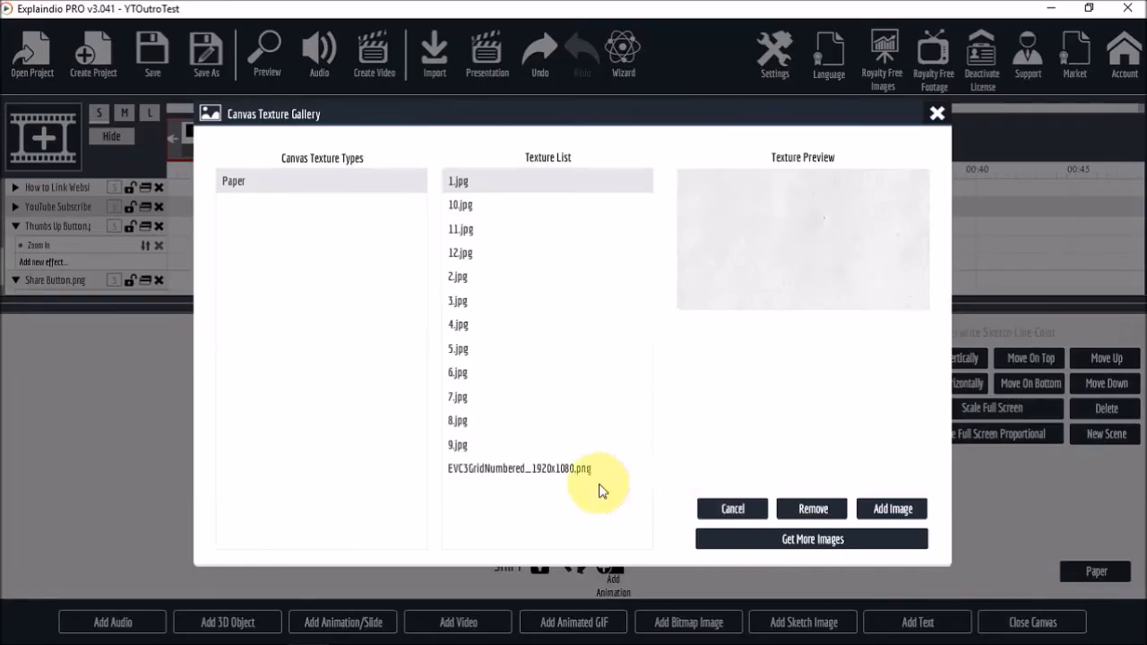
- Remove the EVC3GridNumbered paper texture, leaving a plain white background
left_click(732, 508)
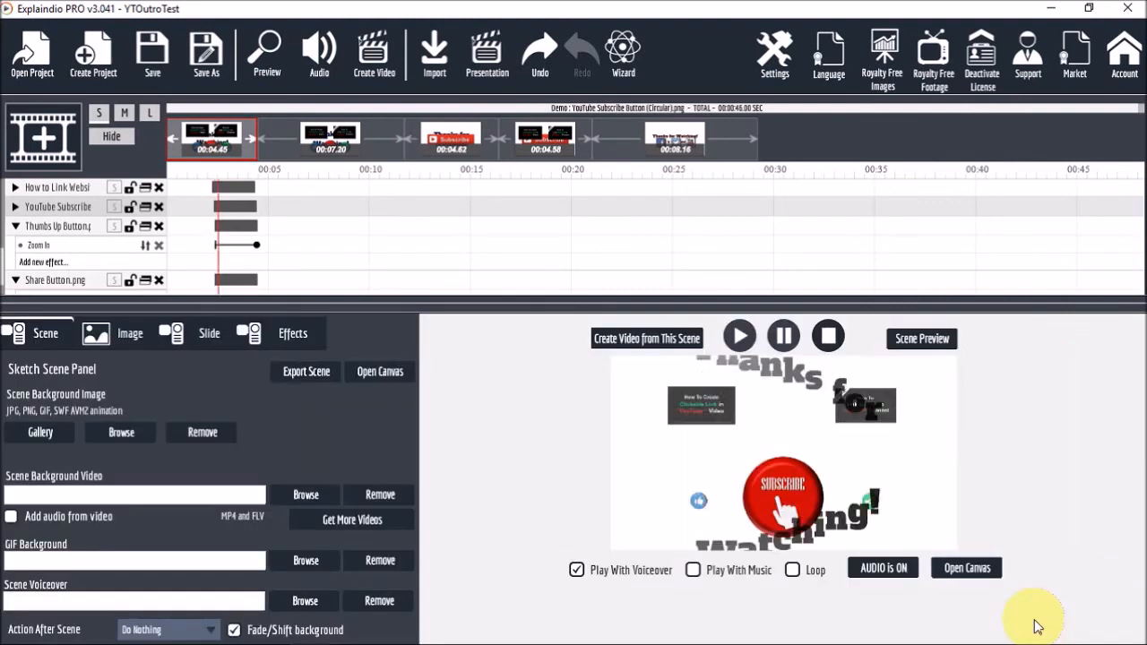
left_click(739, 335)
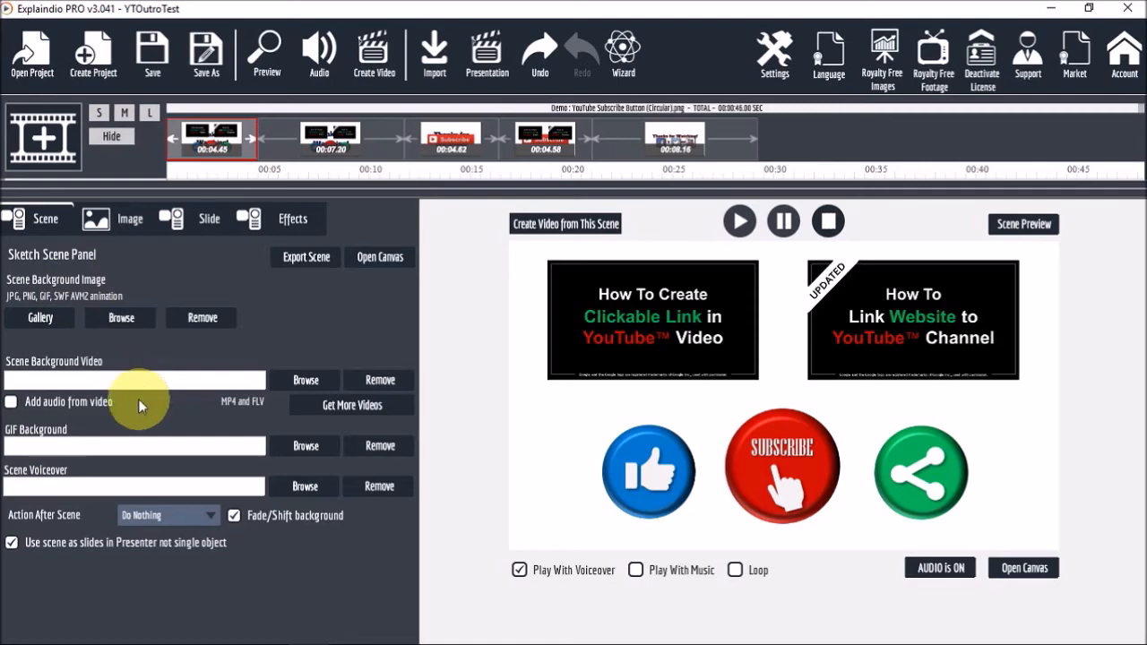
- Pick the golden light-streak image from the Scene Background Image gallery
left_click(39, 318)
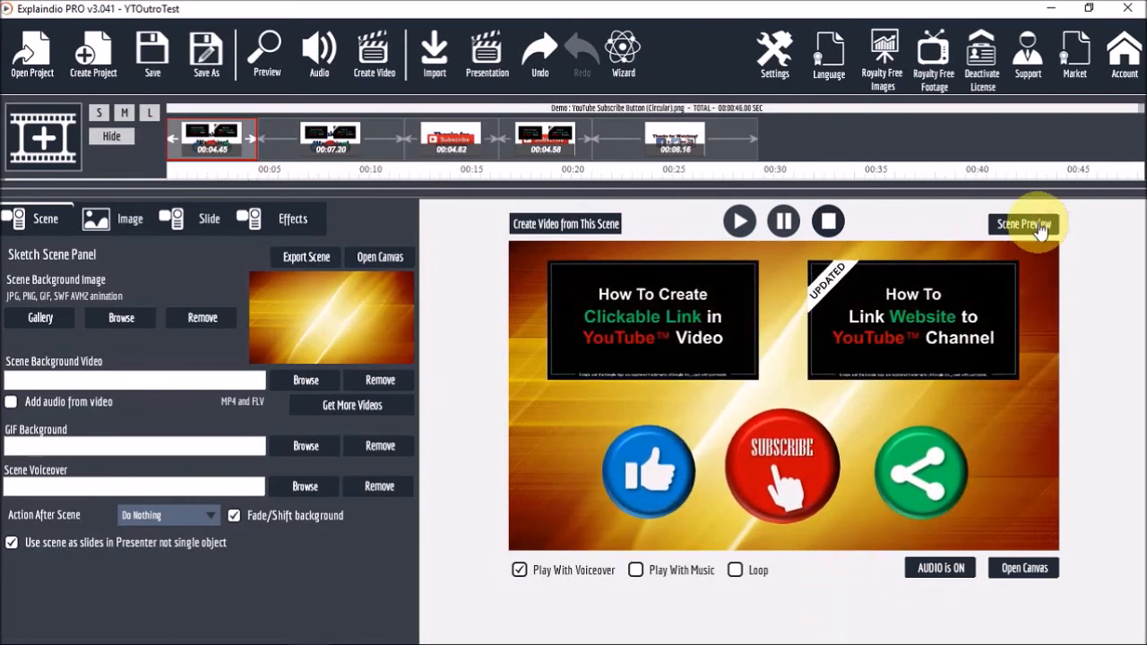
left_click(1024, 223)
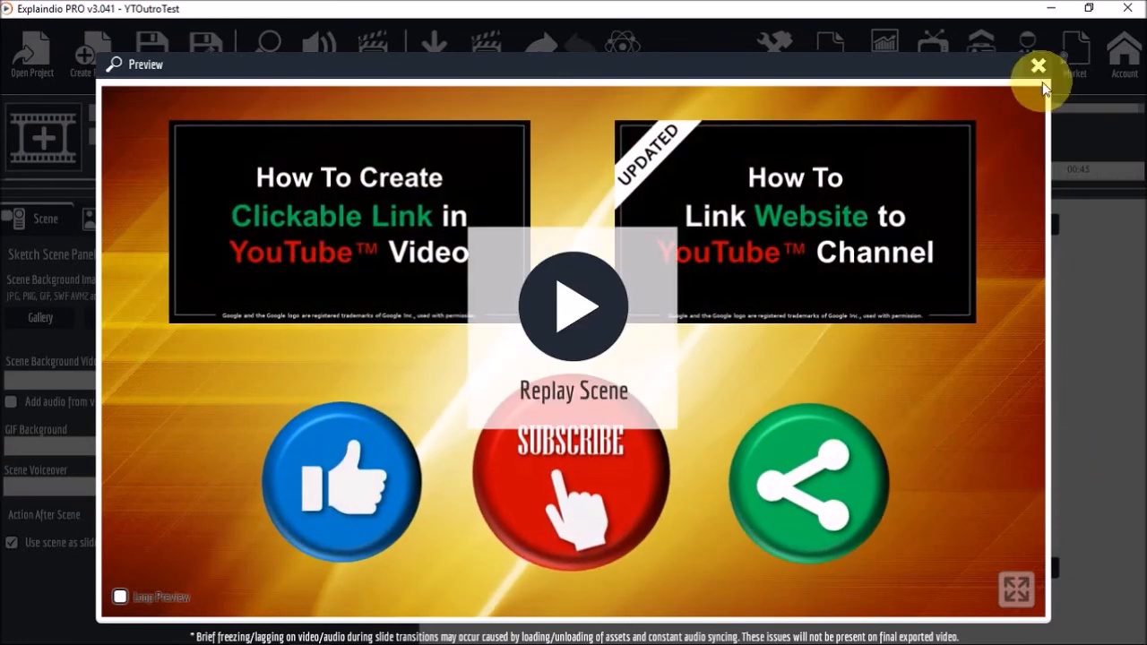
left_click(1038, 66)
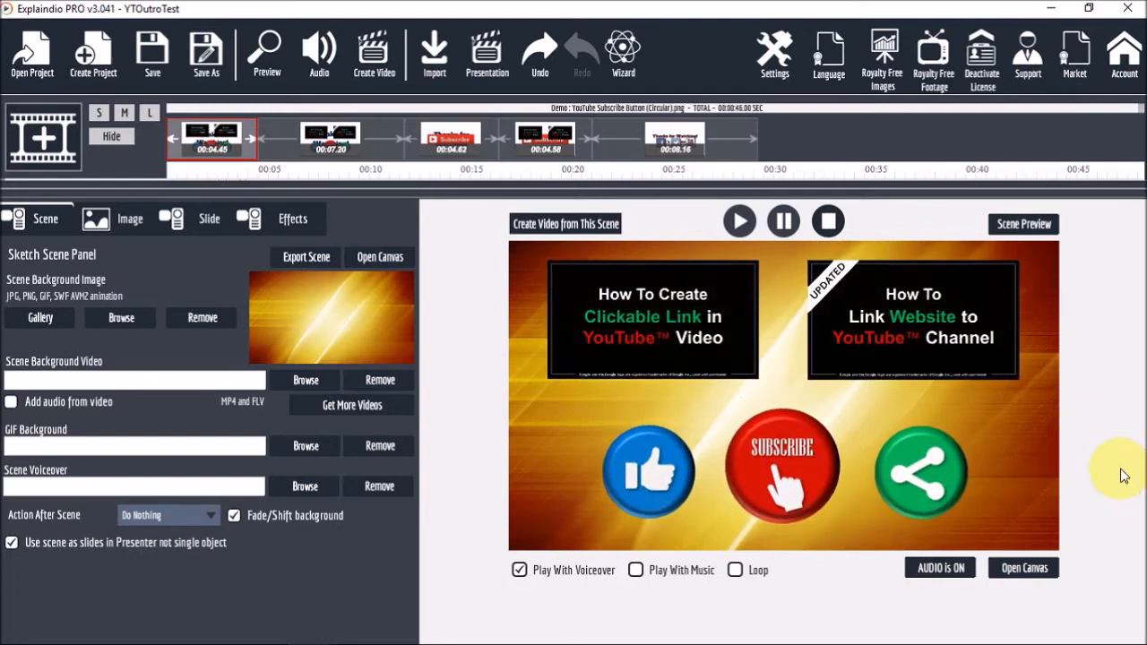